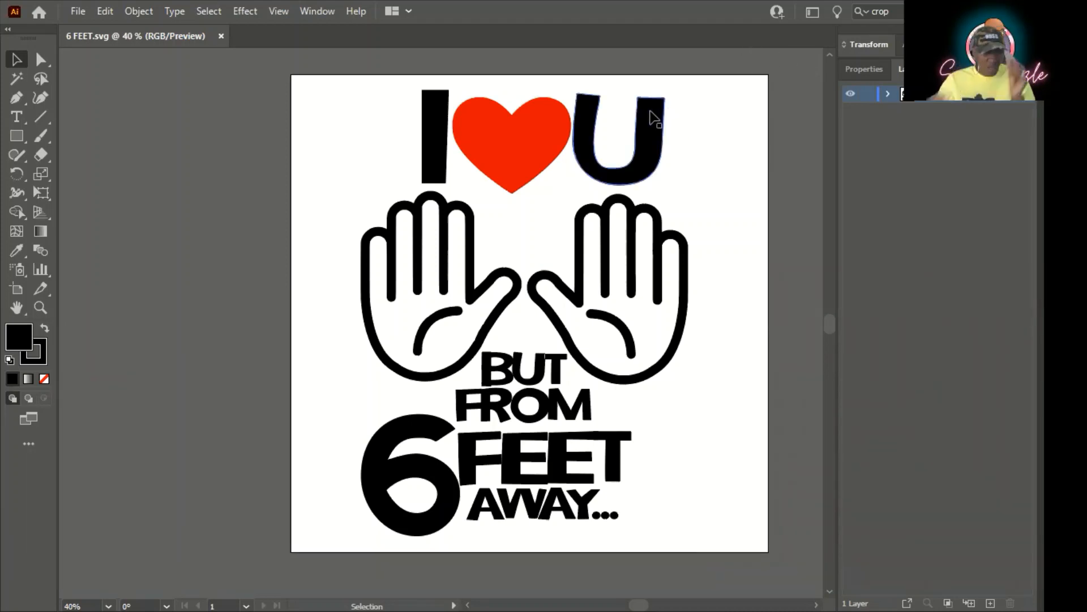
{"action": "mouse_move", "coordinate": [663, 111]}
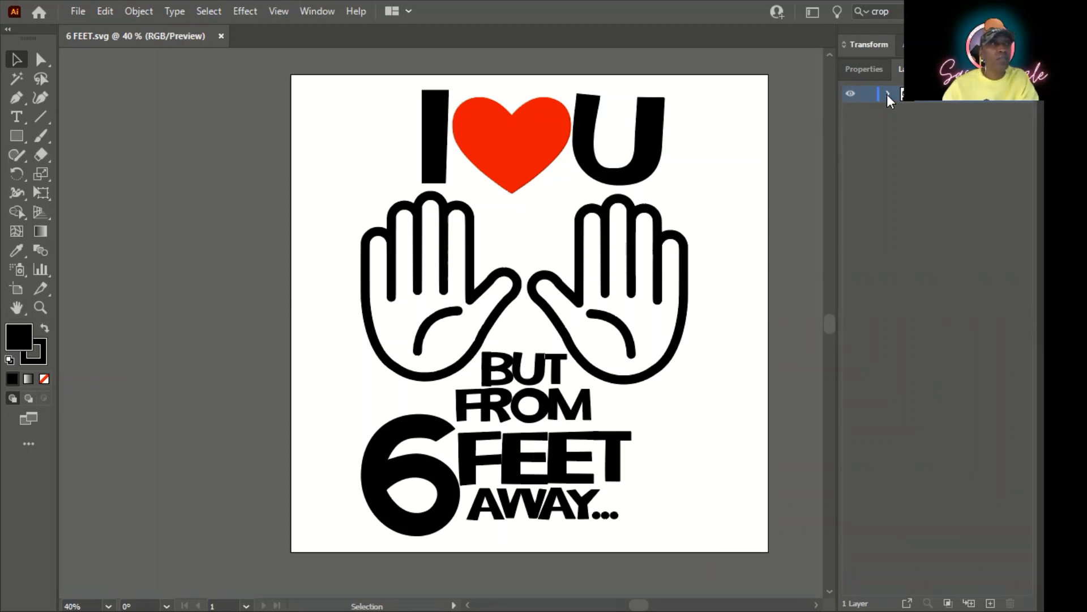
Expand Layer 1 of the 6 FEET design to list its paths and compound shapes.
{"action": "left_click", "coordinate": [888, 94]}
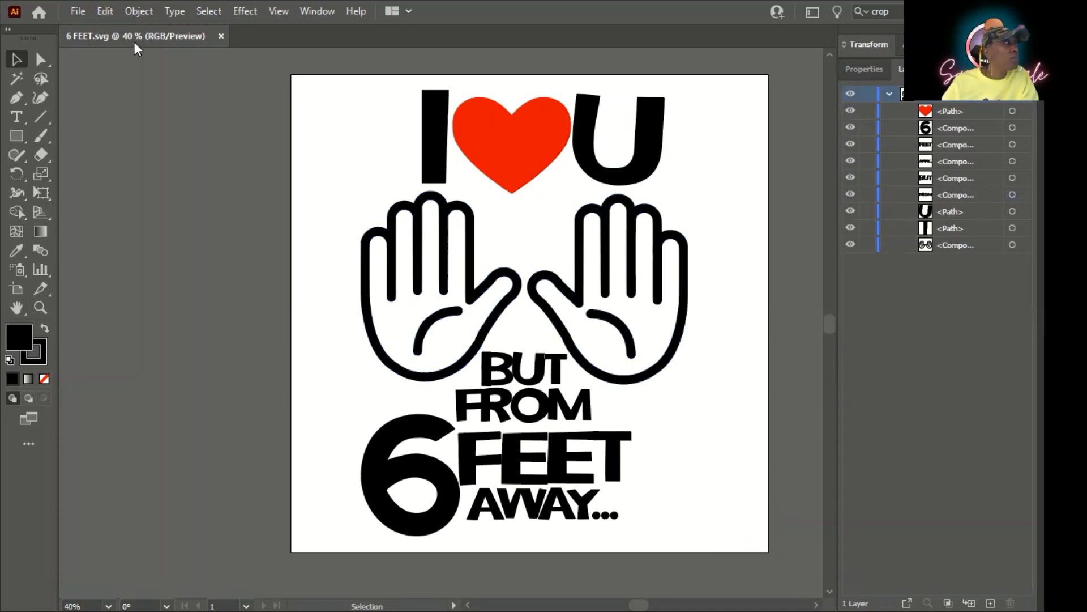
{"action": "mouse_move", "coordinate": [78, 11]}
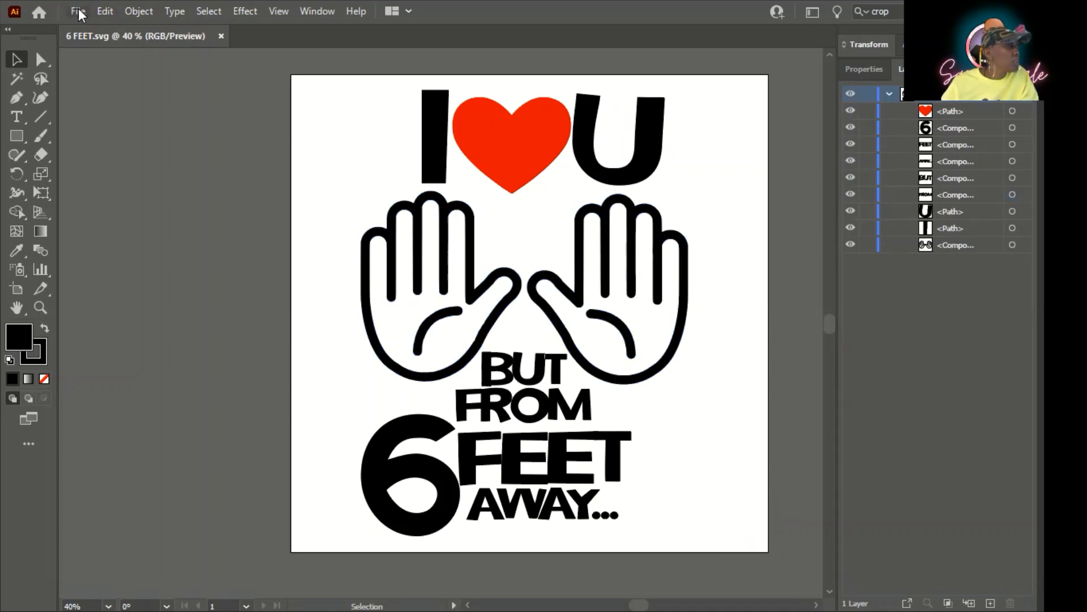
Enable Simulate Colored Paper in Document Setup so the 6 FEET design previews on yellow paper.
{"action": "left_click", "coordinate": [77, 11]}
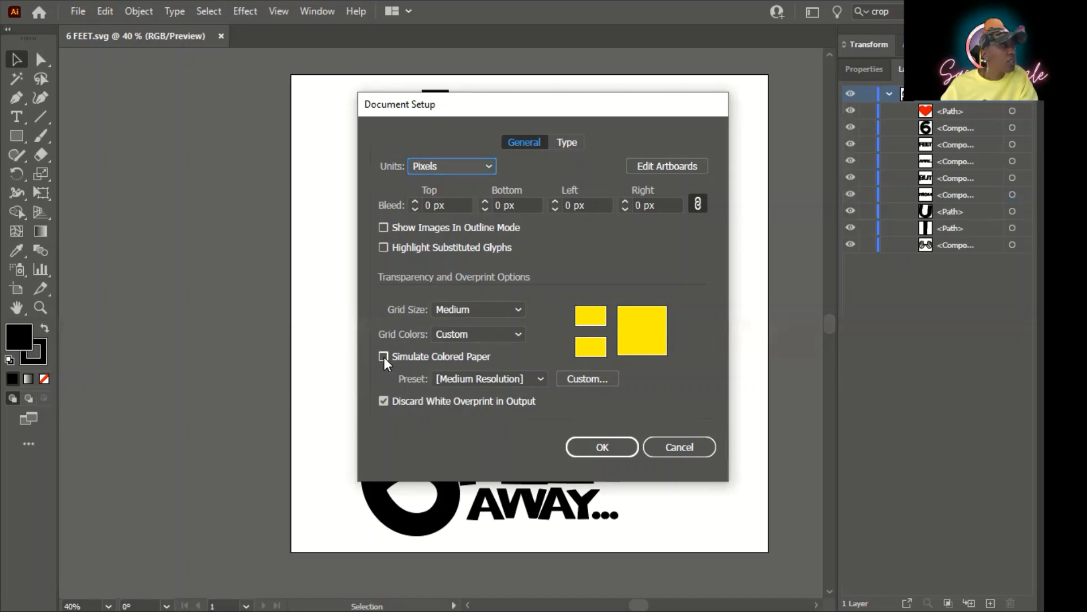
{"action": "left_click", "coordinate": [384, 357]}
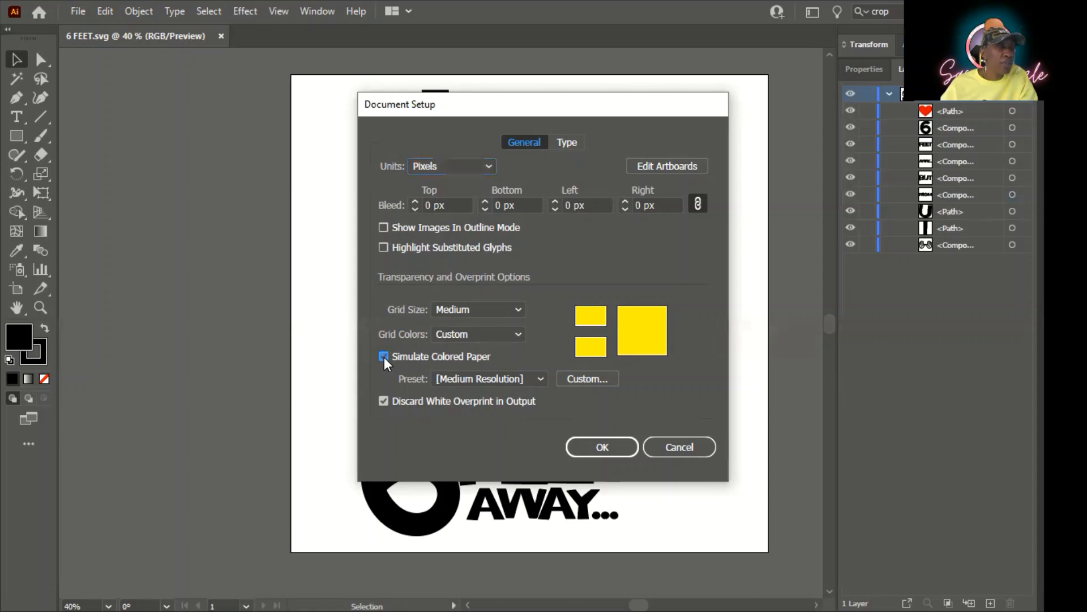
{"action": "left_click", "coordinate": [602, 446]}
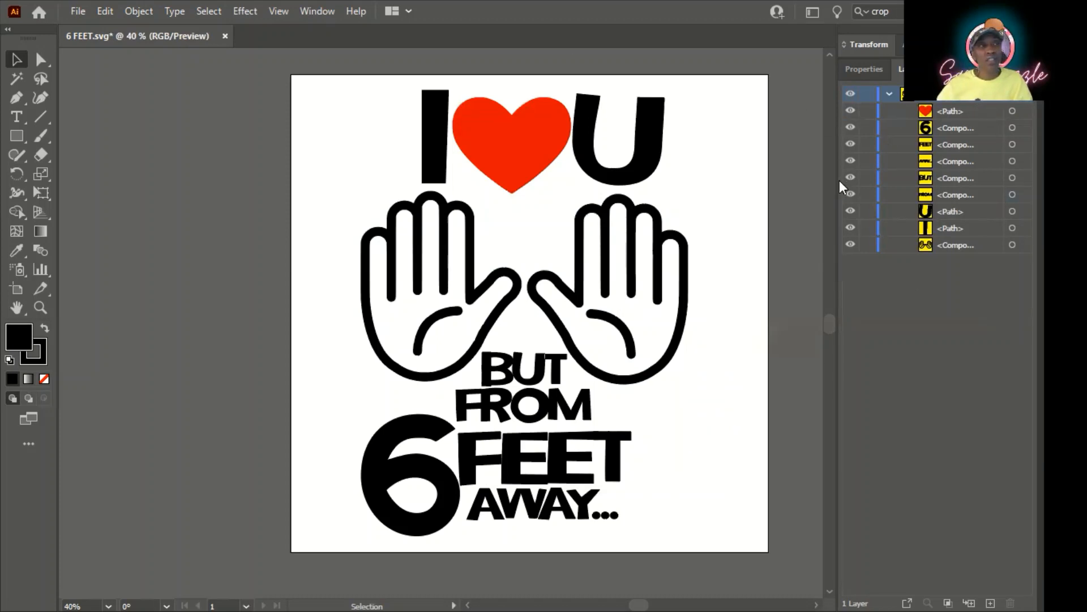
{"action": "mouse_move", "coordinate": [753, 179]}
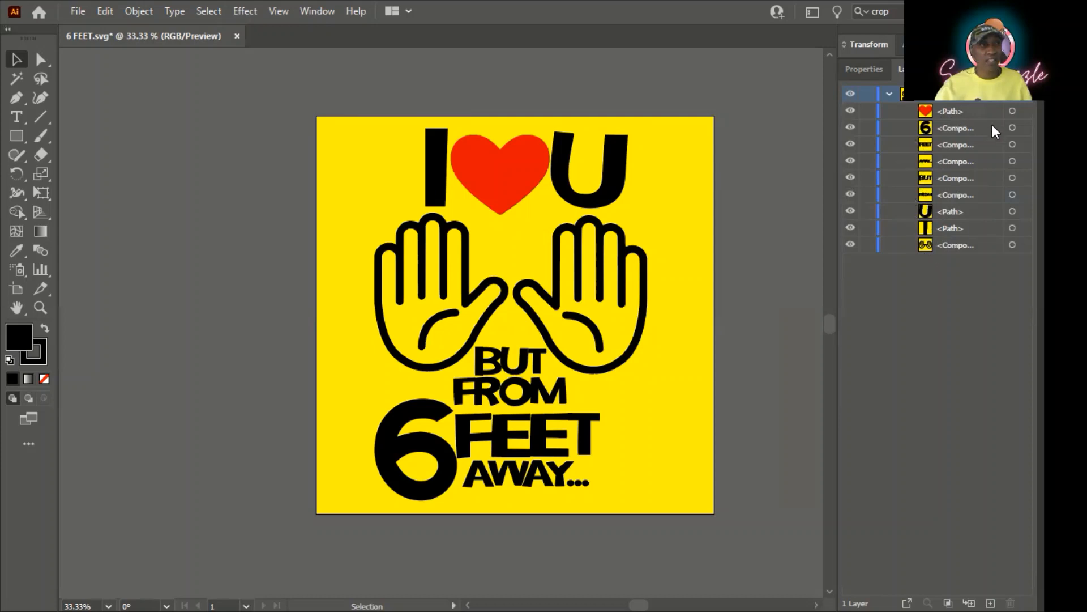
{"action": "mouse_move", "coordinate": [1011, 128]}
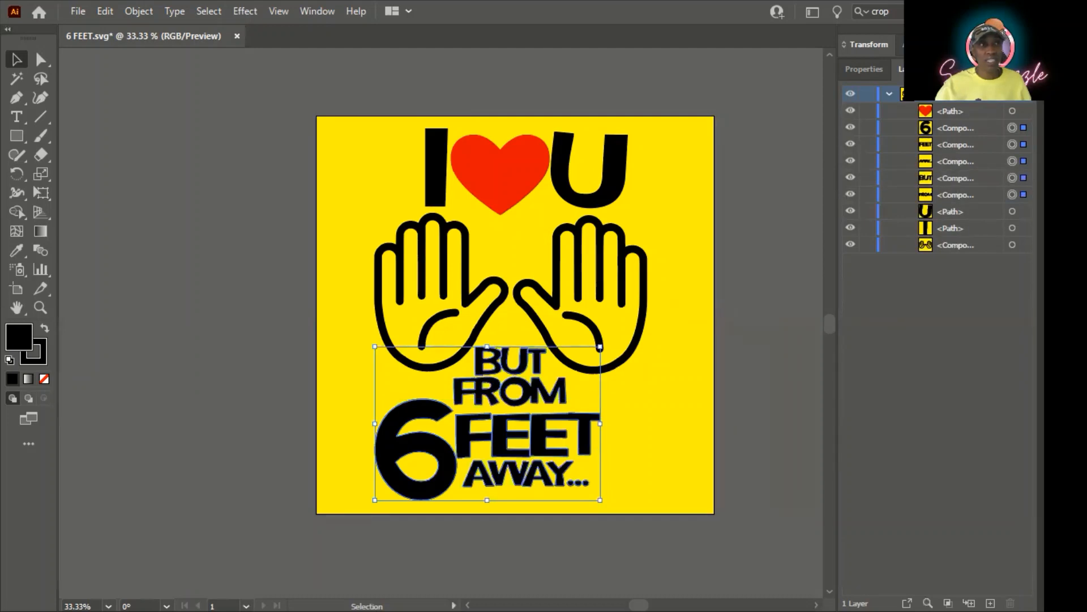
Select everything and set the black lettering and hands to a white fill, keeping the heart red.
{"action": "key", "text": "ctrl+a"}
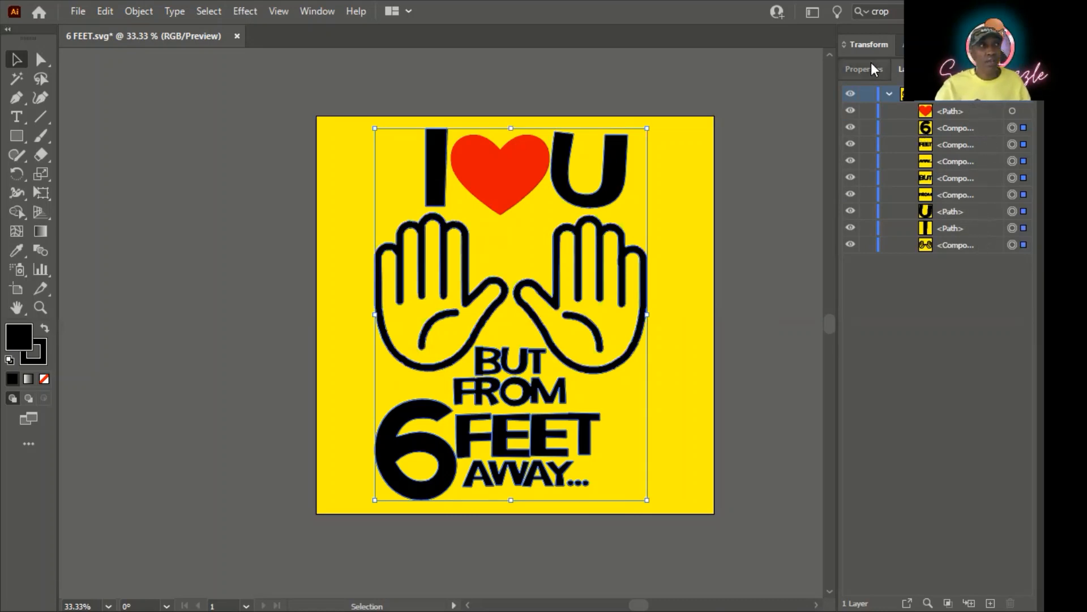
{"action": "left_click", "coordinate": [864, 69]}
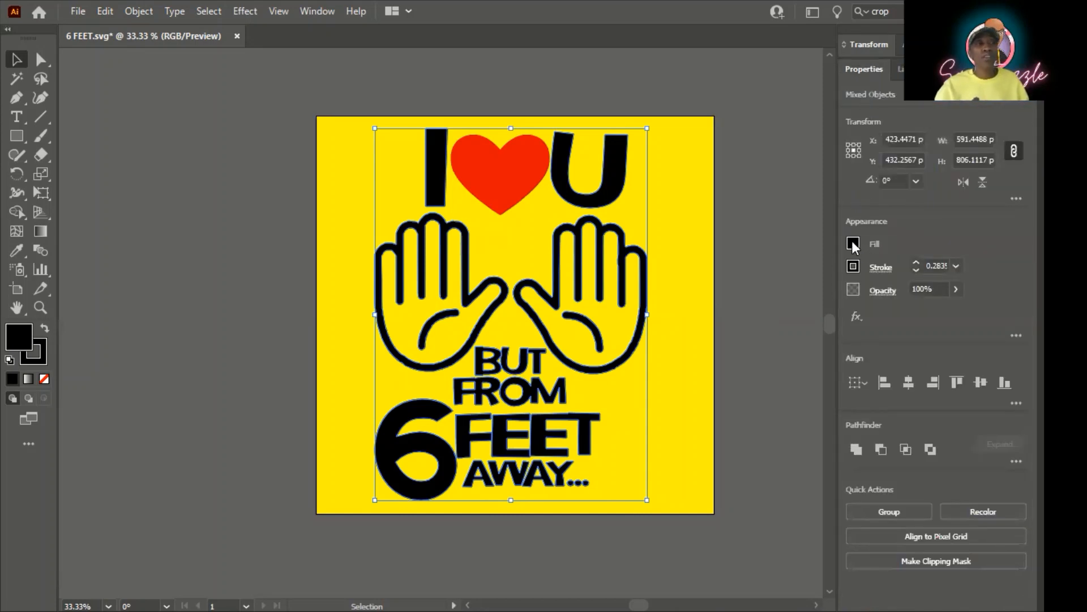
{"action": "left_click", "coordinate": [853, 244]}
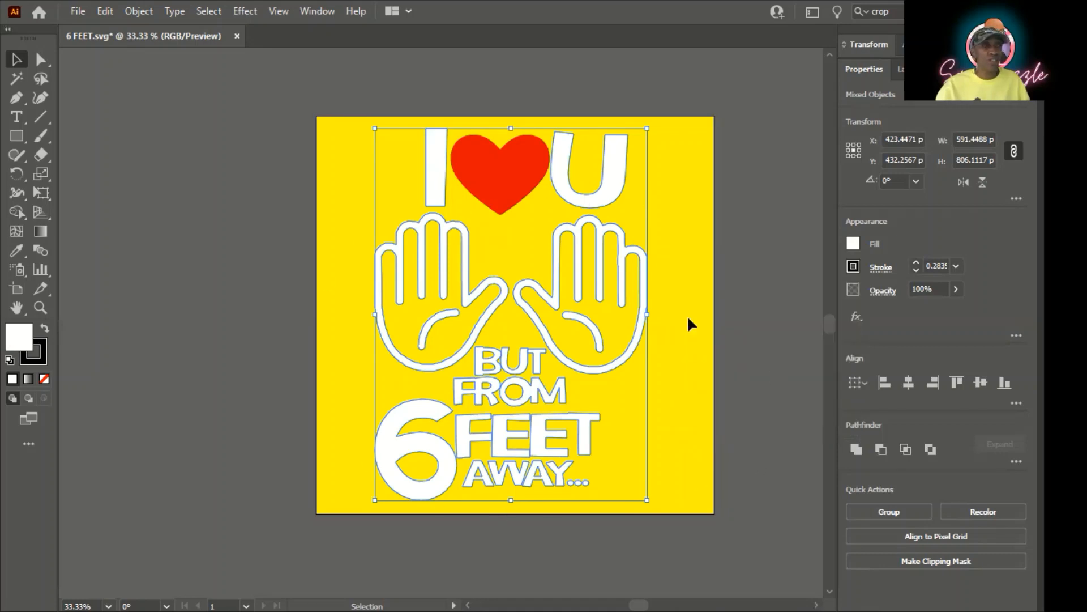
{"action": "left_click", "coordinate": [906, 69]}
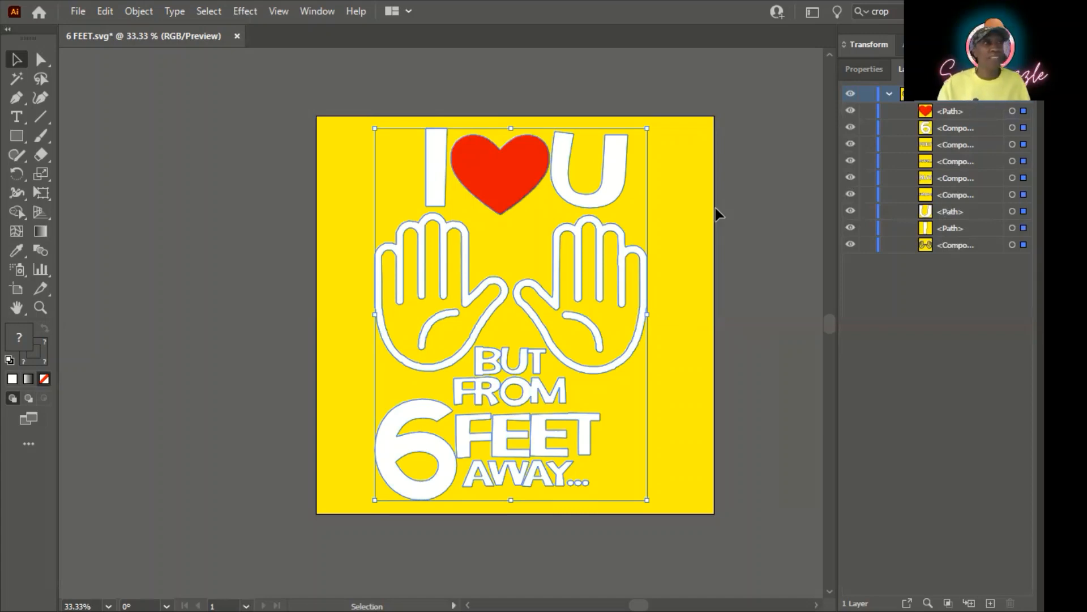
{"action": "mouse_move", "coordinate": [637, 89]}
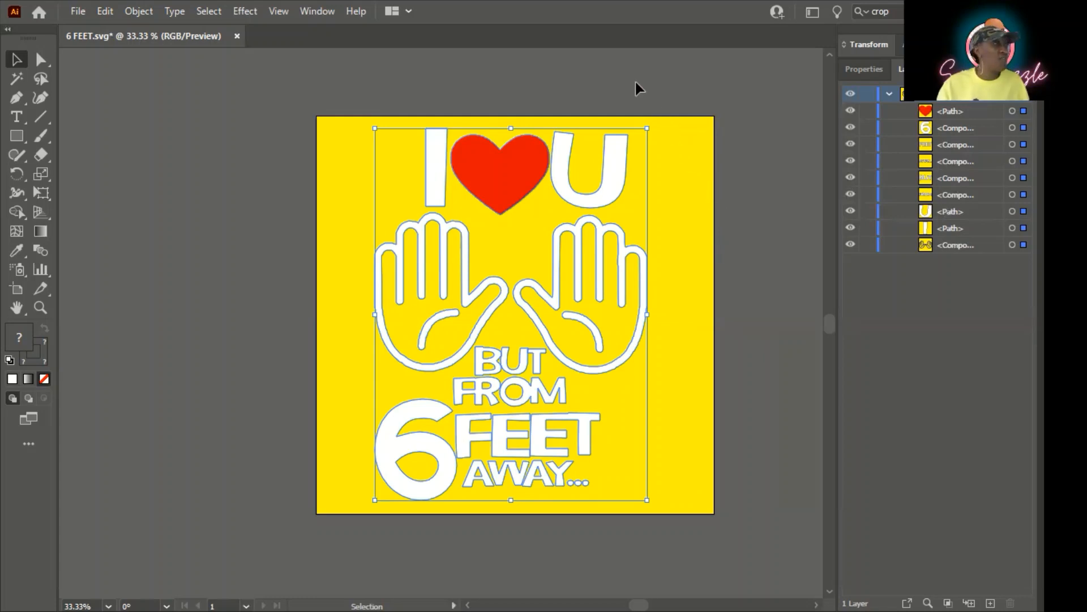
{"action": "mouse_move", "coordinate": [578, 31]}
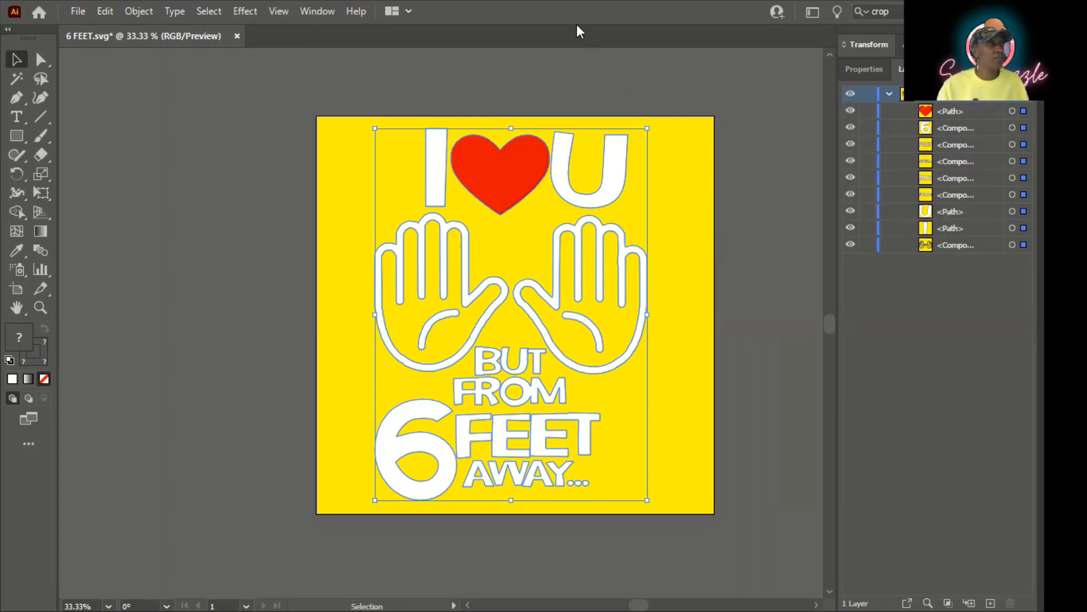
Switch to the CRUMBS_WITH_BUMS design, select the snake and expand Layer 1 to list its paths.
{"action": "left_click", "coordinate": [360, 36]}
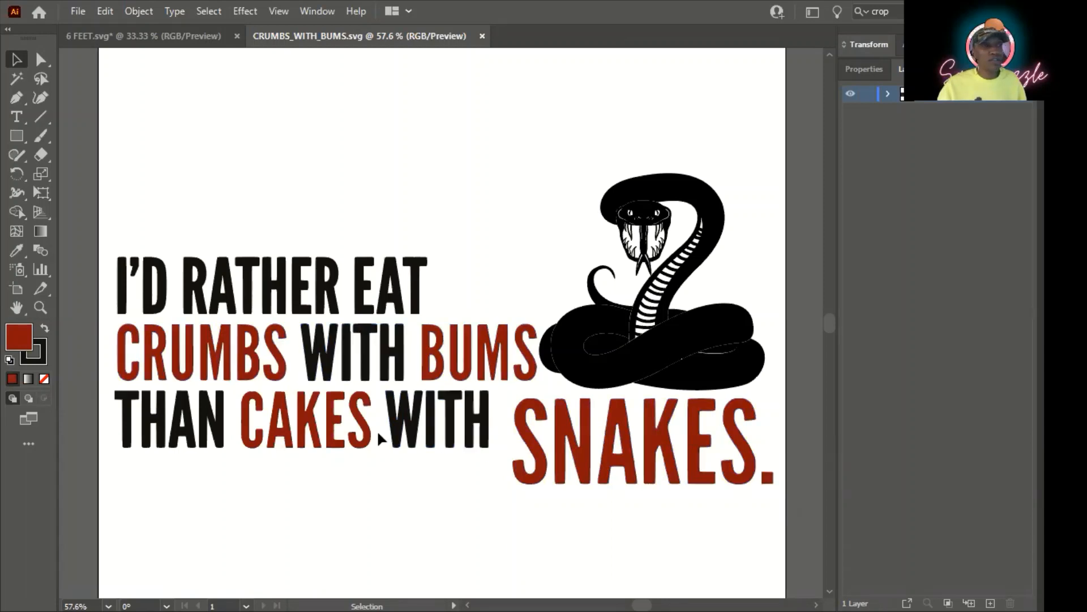
{"action": "left_click", "coordinate": [637, 367]}
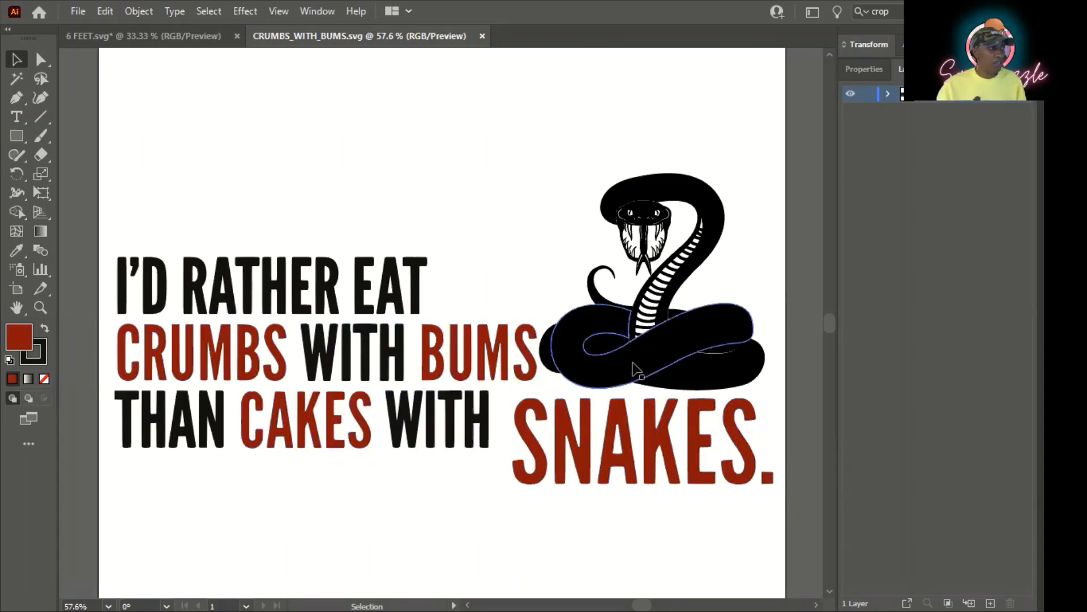
{"action": "mouse_move", "coordinate": [680, 364]}
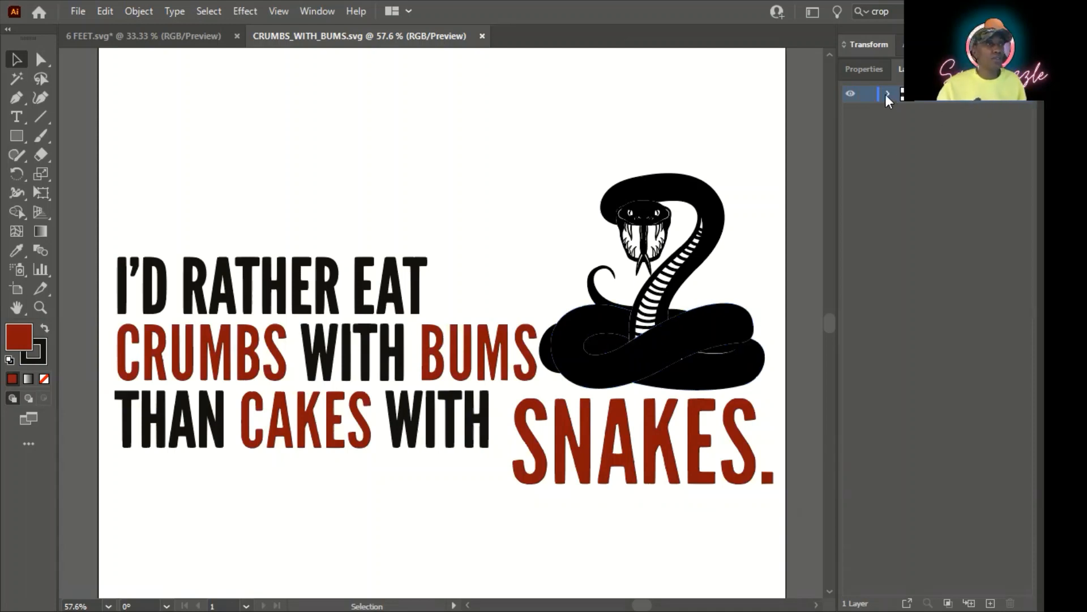
{"action": "left_click", "coordinate": [888, 93]}
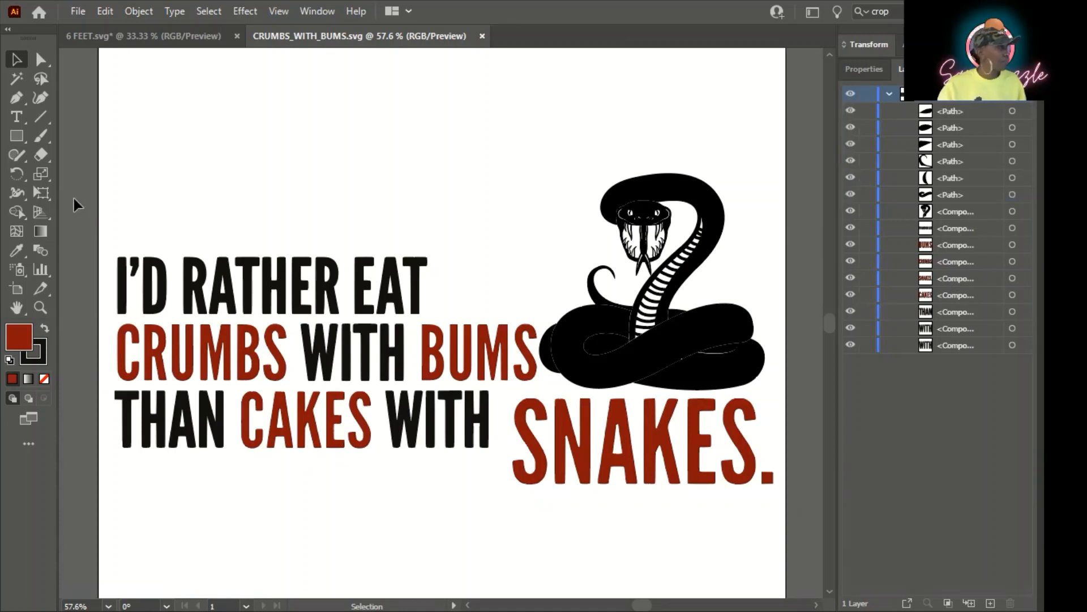
{"action": "mouse_move", "coordinate": [192, 206]}
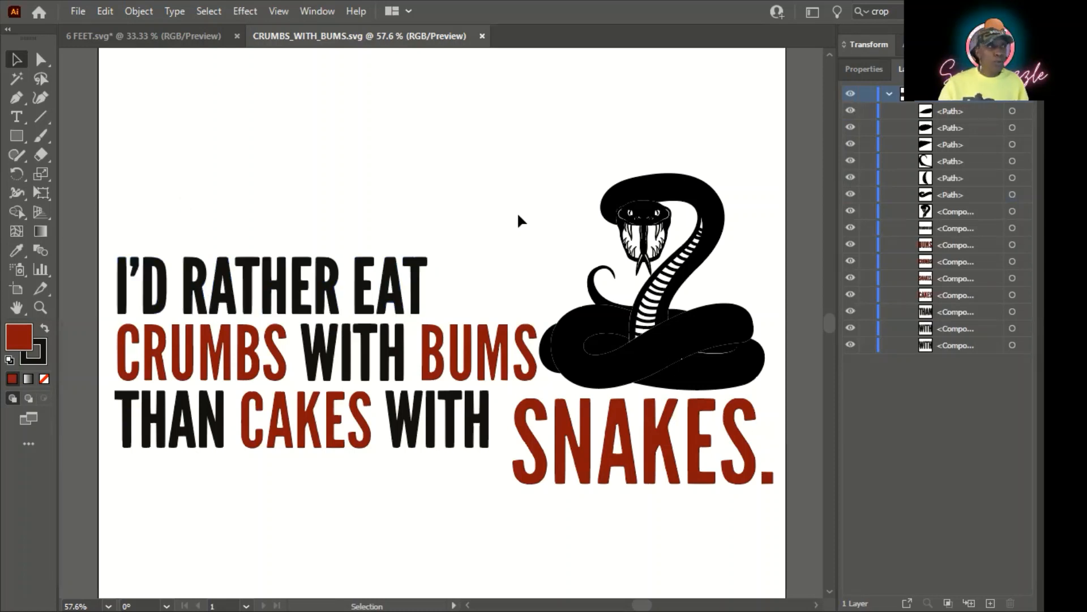
{"action": "mouse_move", "coordinate": [211, 142]}
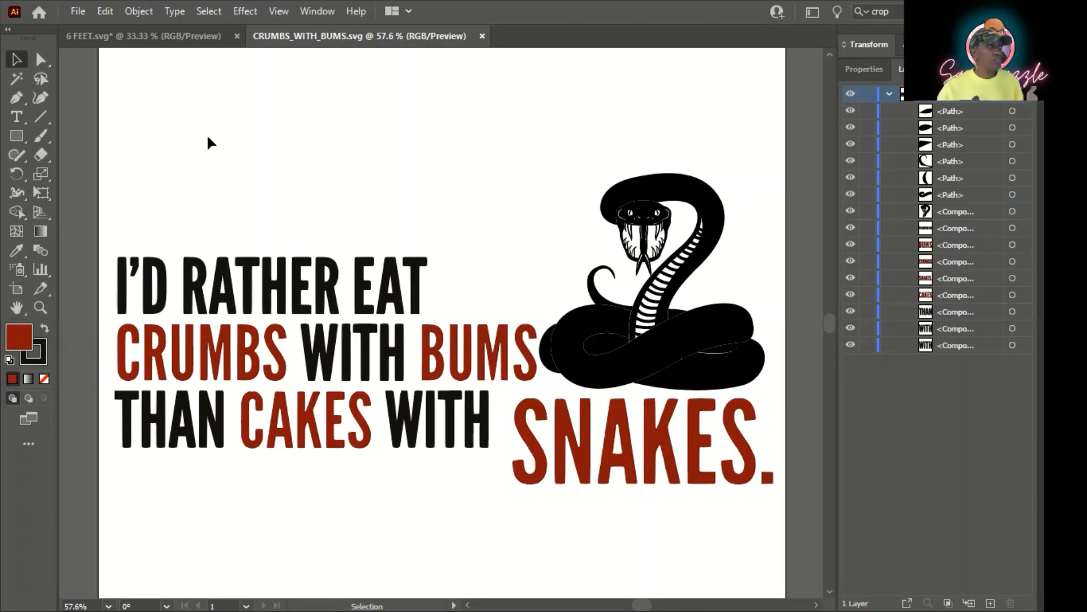
{"action": "mouse_move", "coordinate": [500, 109]}
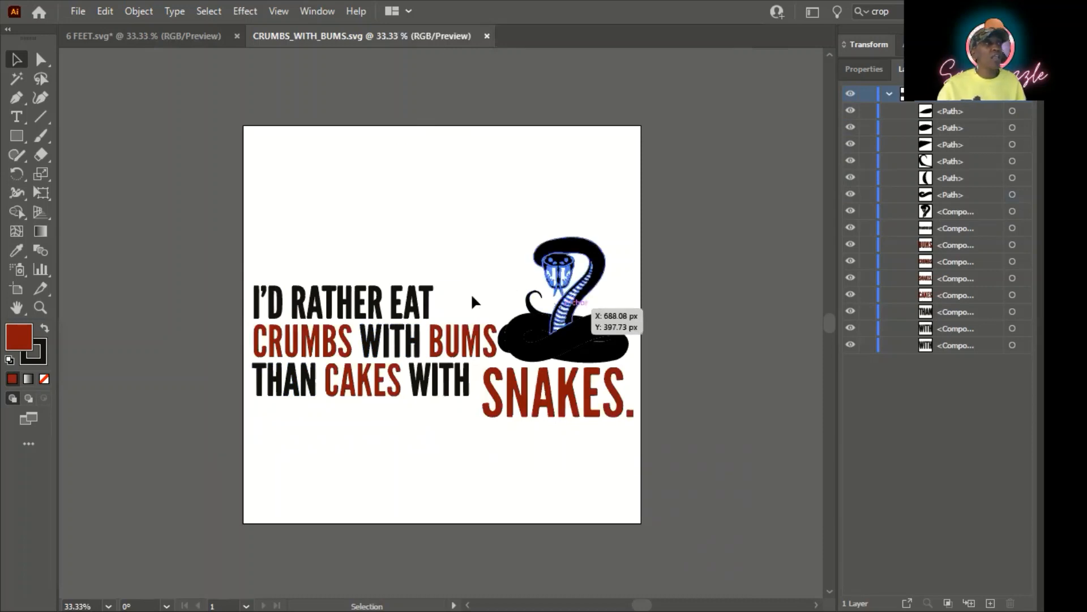
{"action": "left_click", "coordinate": [343, 301]}
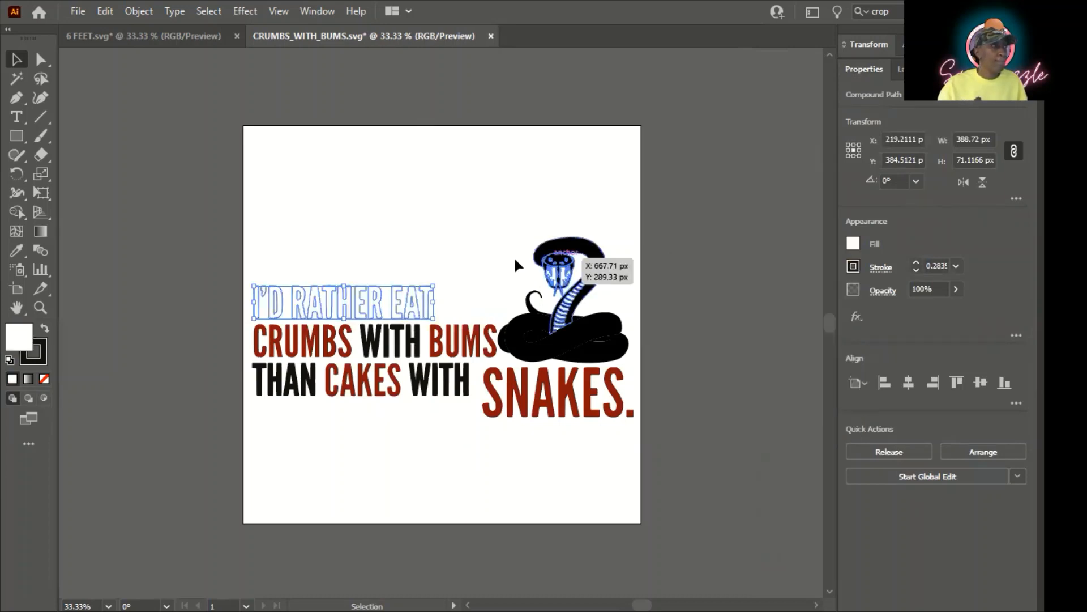
{"action": "left_click", "coordinate": [450, 462]}
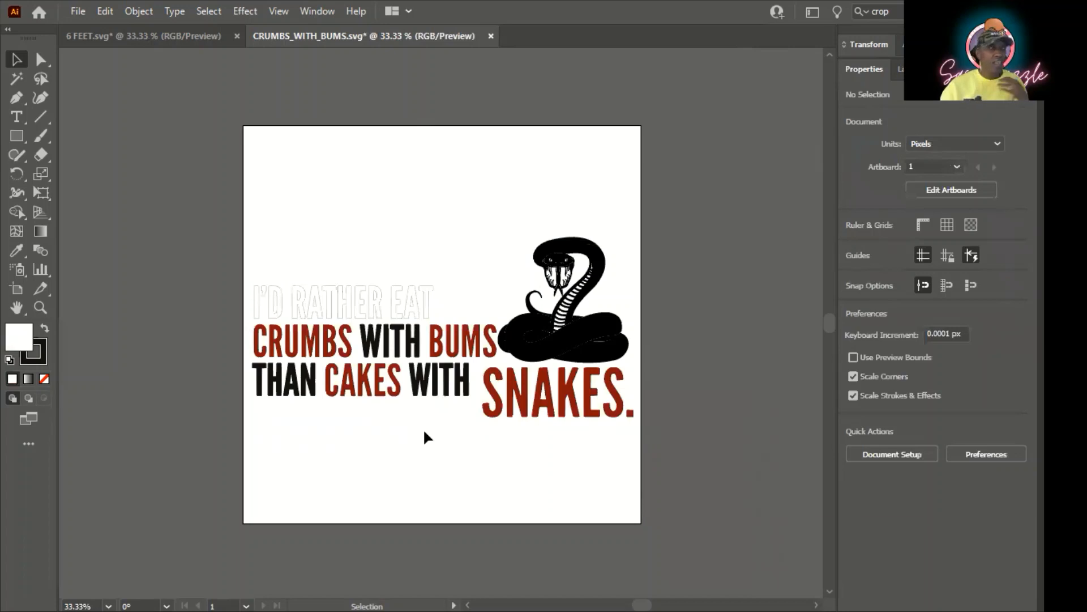
{"action": "mouse_move", "coordinate": [427, 360]}
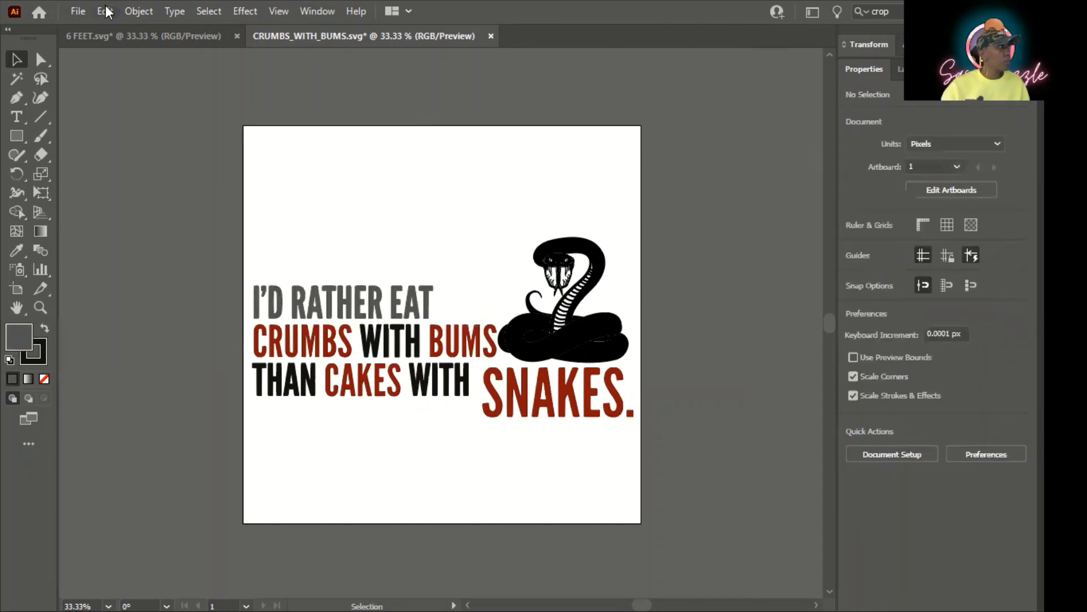
{"action": "left_click", "coordinate": [343, 301]}
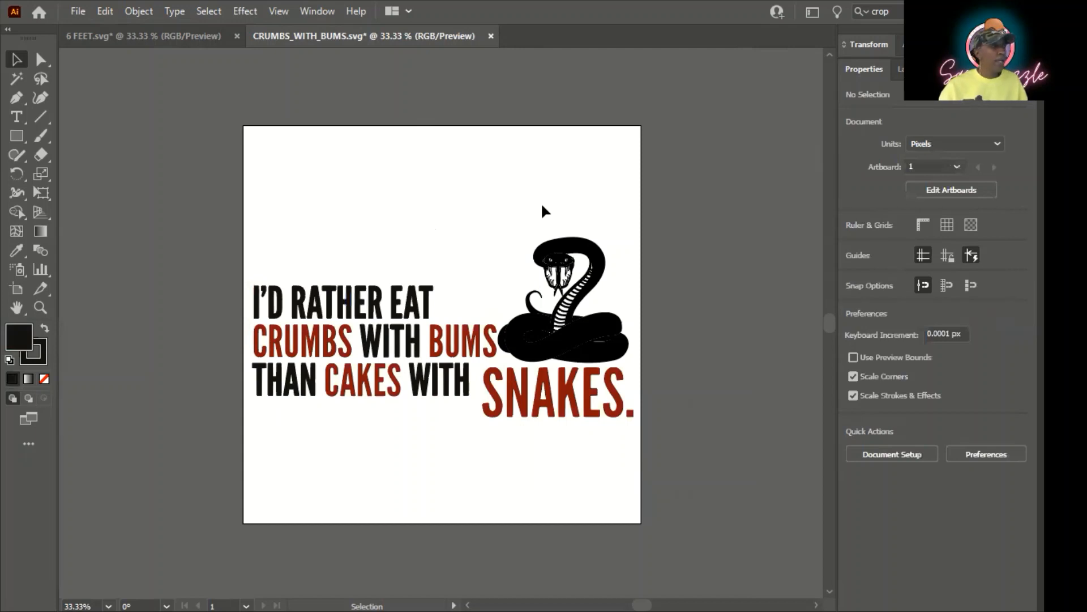
{"action": "mouse_move", "coordinate": [546, 196]}
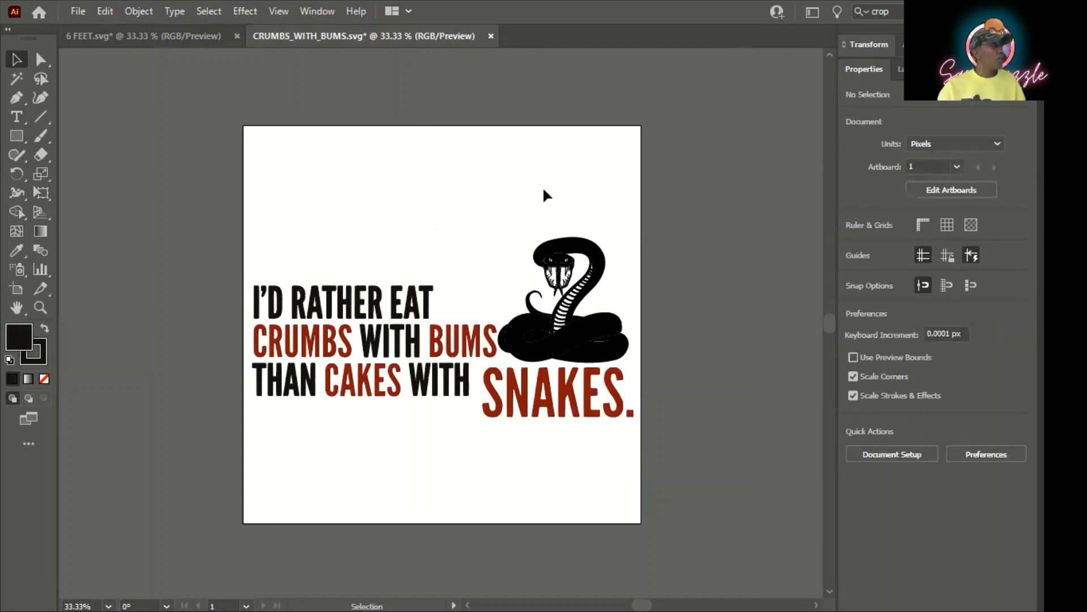
In Document Setup, set the transparency grid colour to red.
{"action": "left_click", "coordinate": [77, 11]}
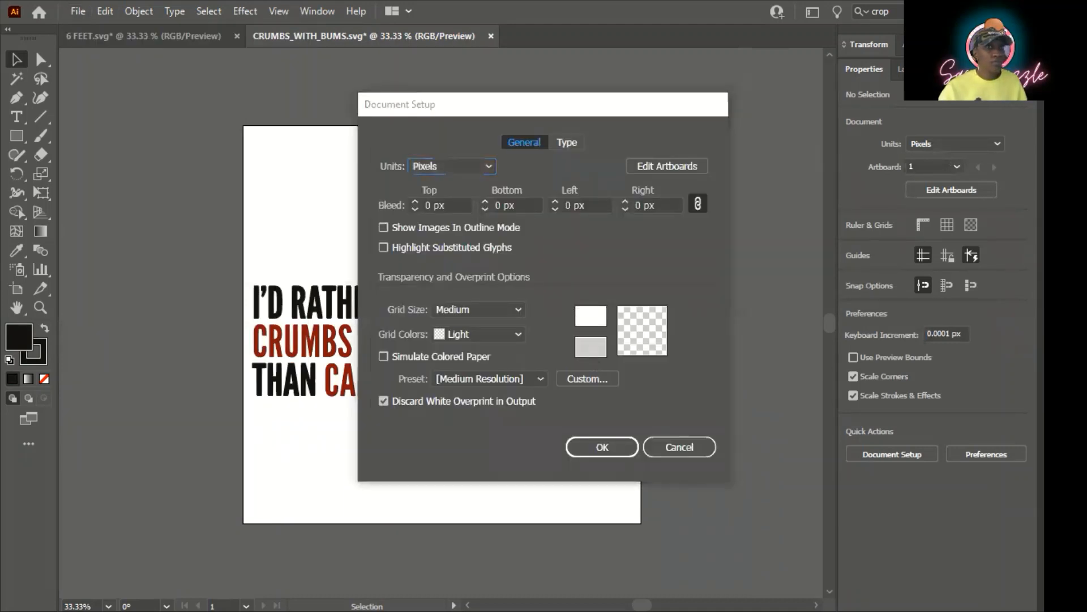
{"action": "mouse_move", "coordinate": [291, 150]}
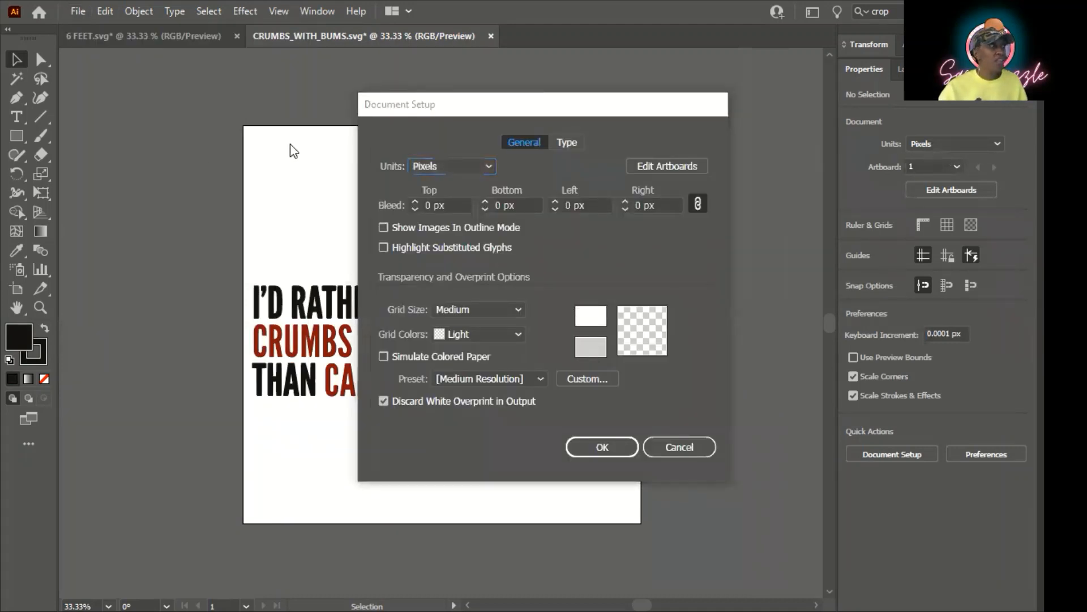
{"action": "left_click", "coordinate": [589, 346]}
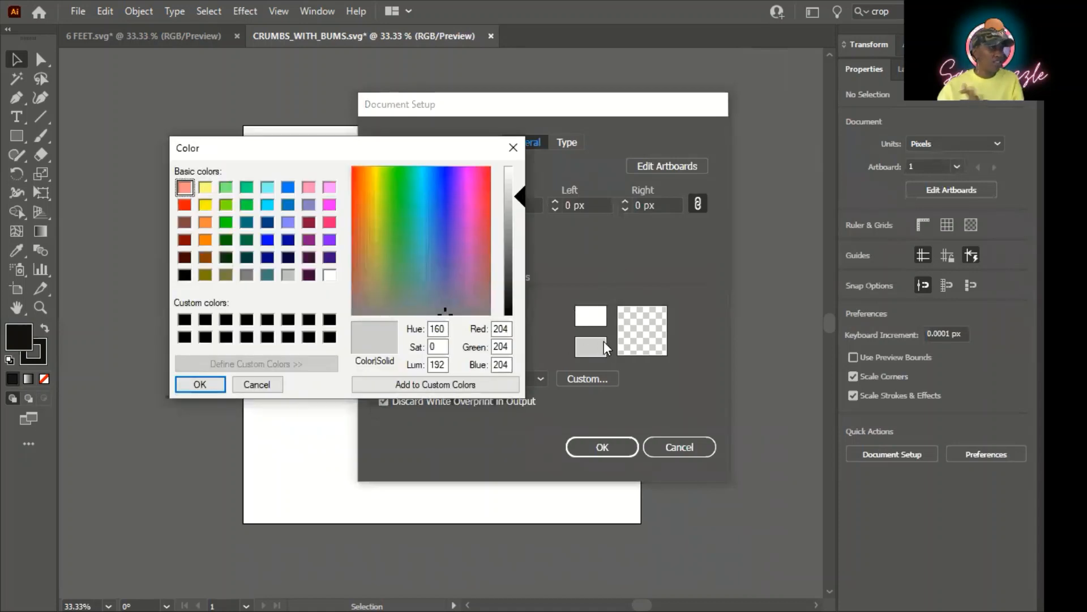
{"action": "left_click", "coordinate": [185, 205]}
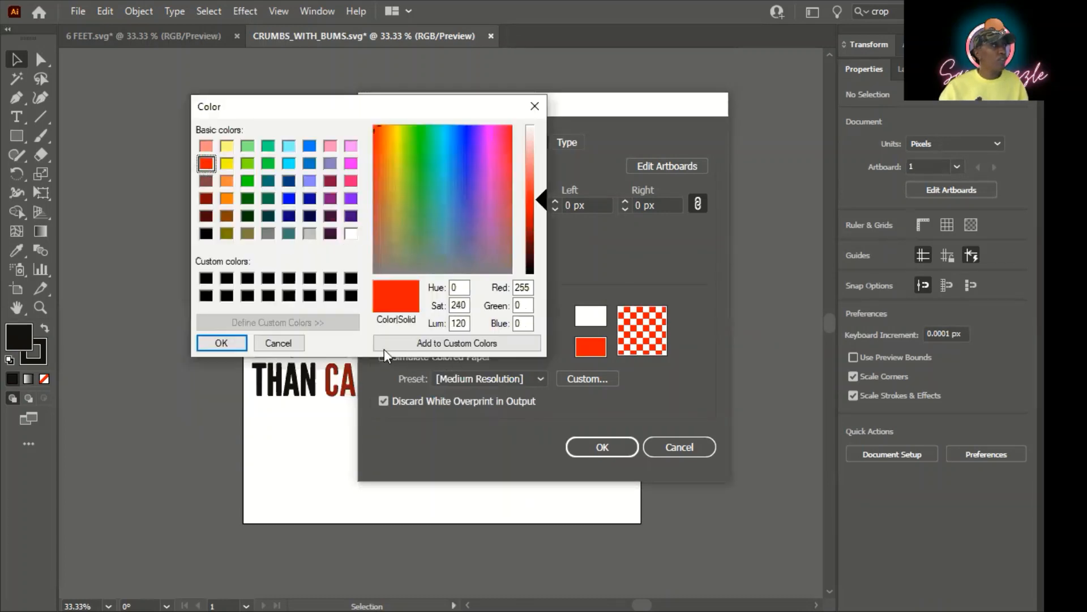
{"action": "left_click", "coordinate": [221, 342]}
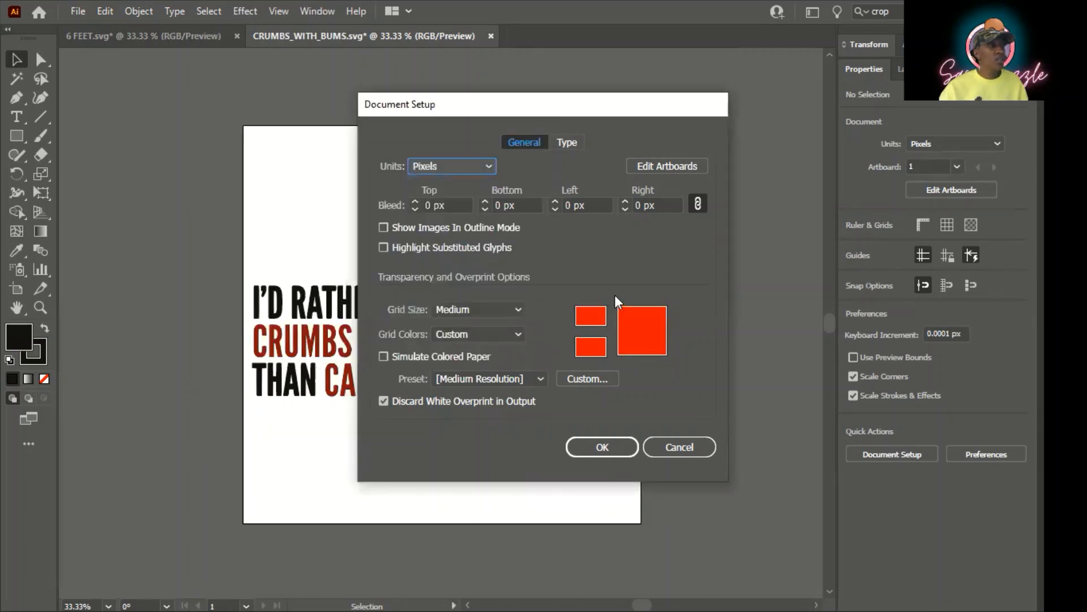
{"action": "mouse_move", "coordinate": [652, 322]}
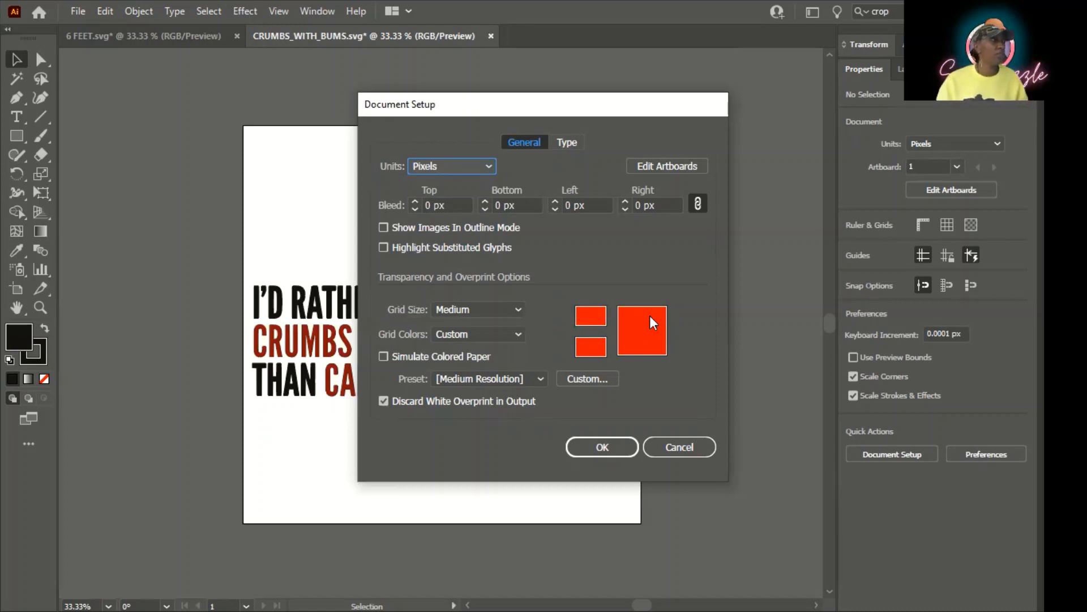
{"action": "mouse_move", "coordinate": [446, 116]}
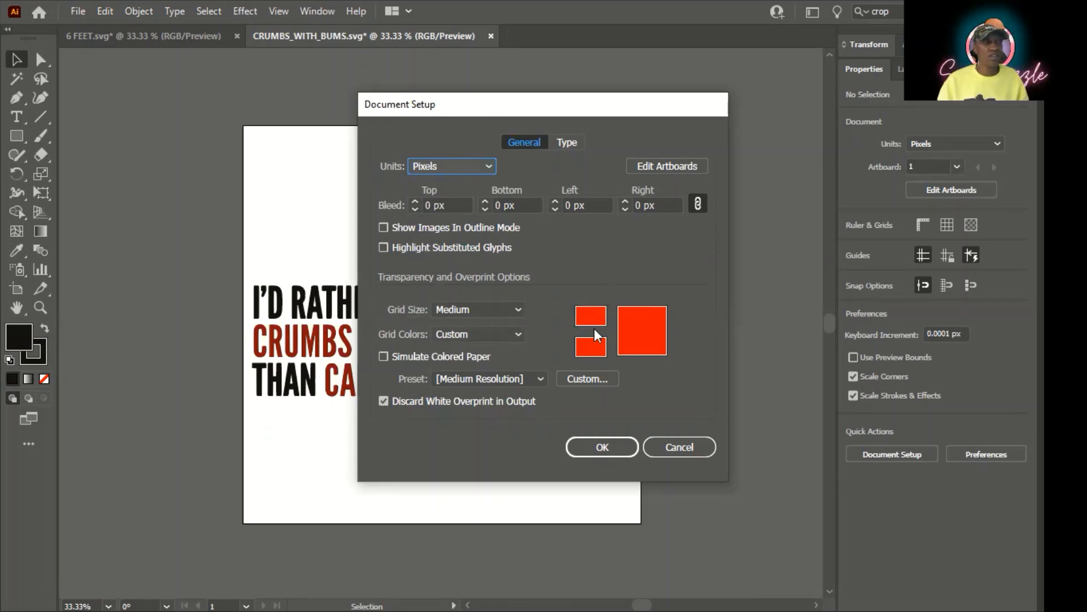
Enable Simulate Colored Paper and apply the red paper preview to the artboard.
{"action": "left_click", "coordinate": [383, 357]}
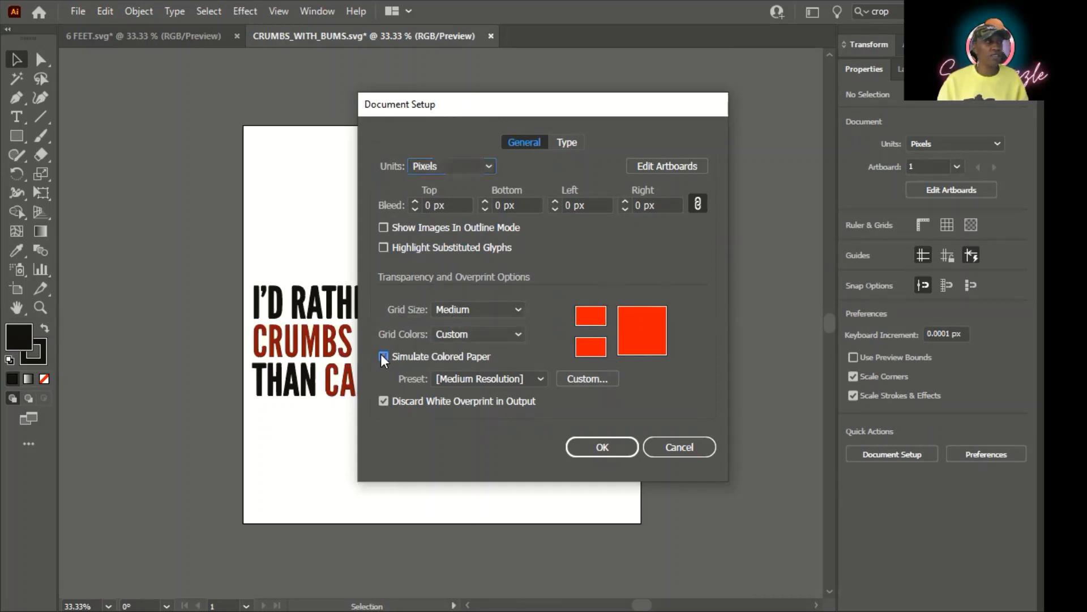
{"action": "left_click", "coordinate": [384, 356]}
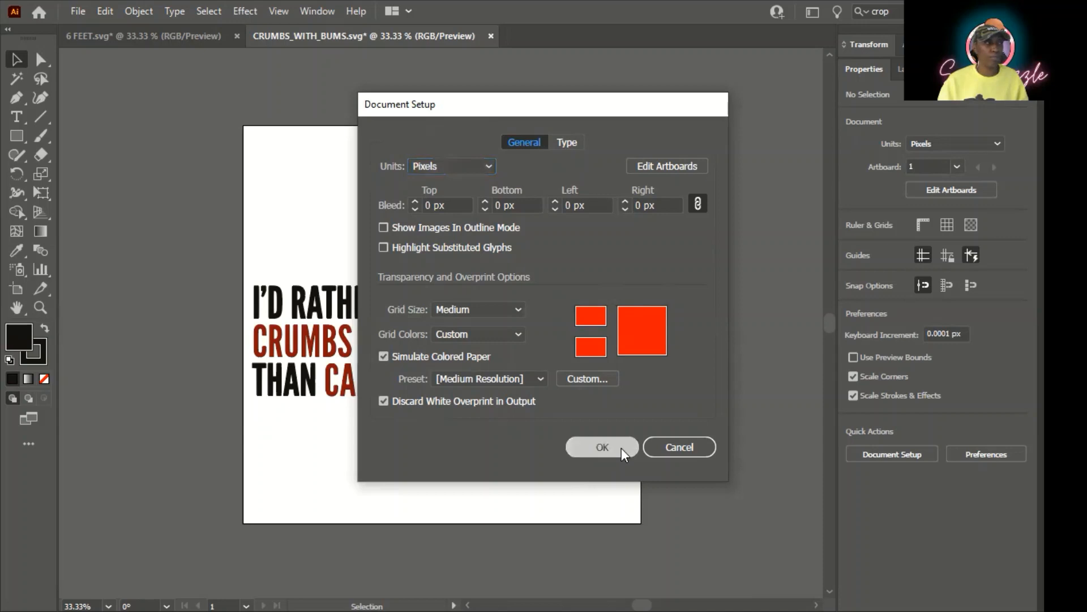
{"action": "left_click", "coordinate": [601, 446]}
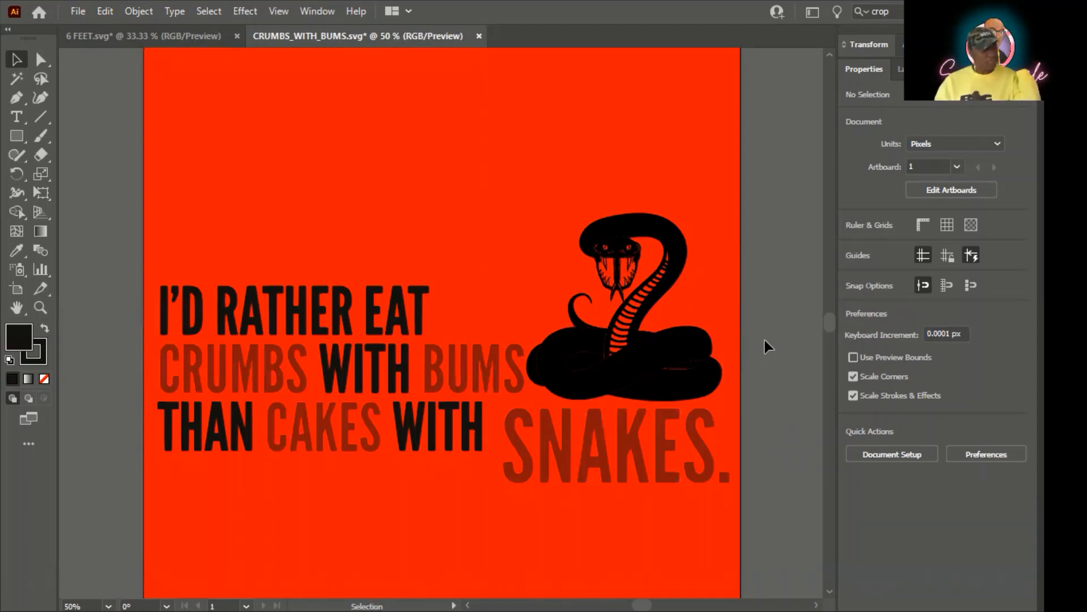
{"action": "mouse_move", "coordinate": [412, 174]}
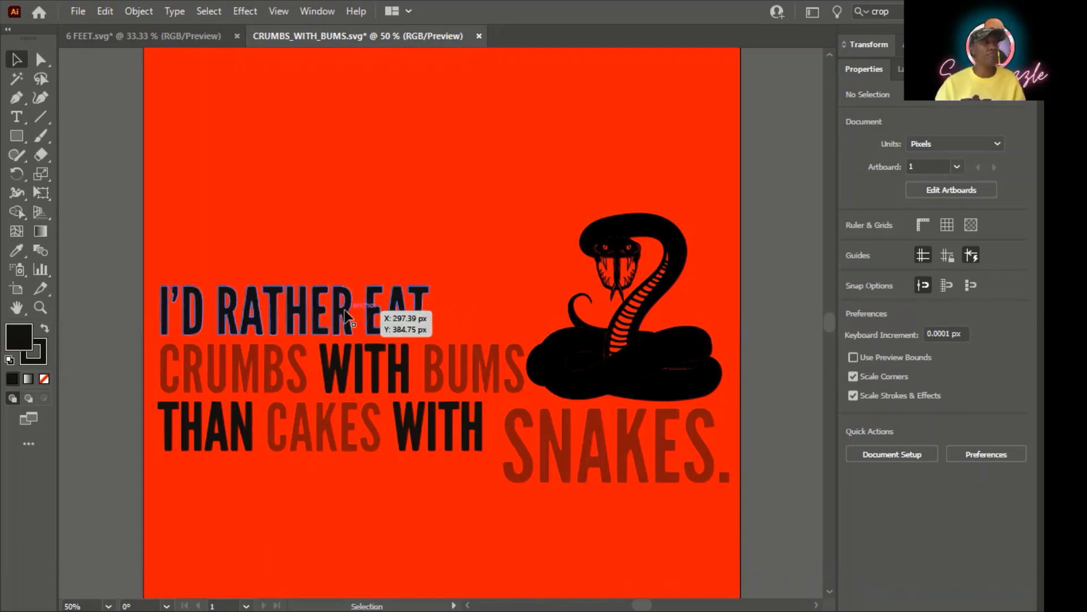
Select the black words I'D RATHER EAT, both WITH and THAN together via their layer targets.
{"action": "left_click", "coordinate": [291, 310]}
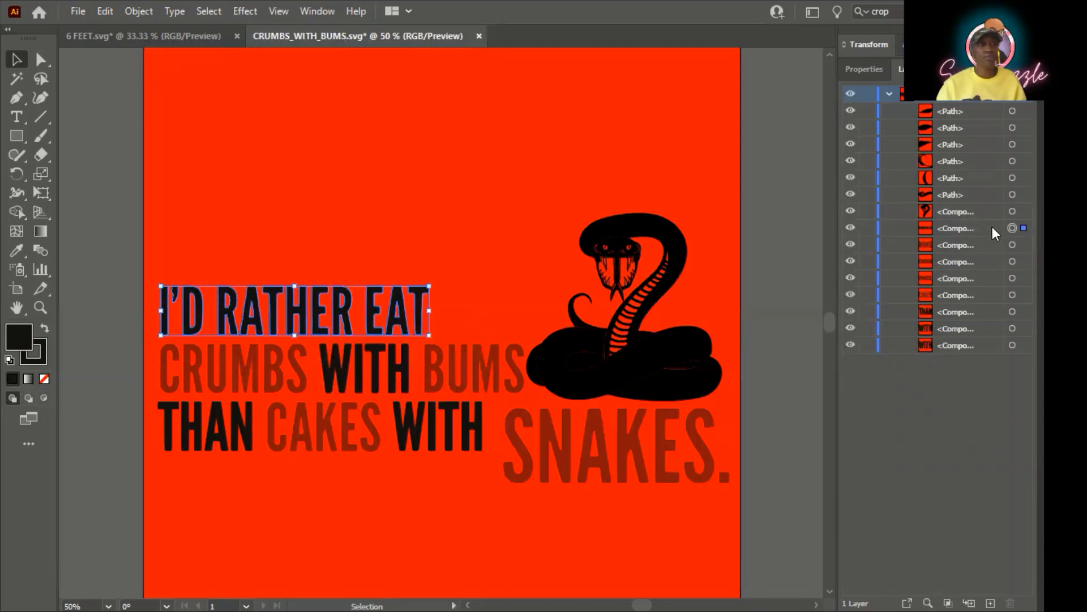
{"action": "mouse_move", "coordinate": [1012, 227]}
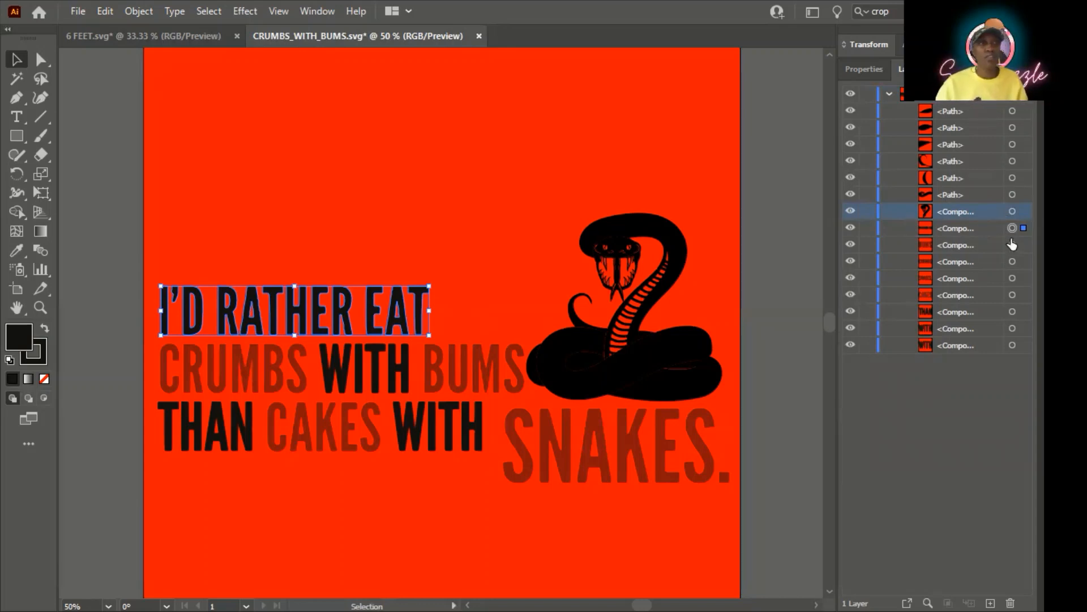
{"action": "mouse_move", "coordinate": [949, 249]}
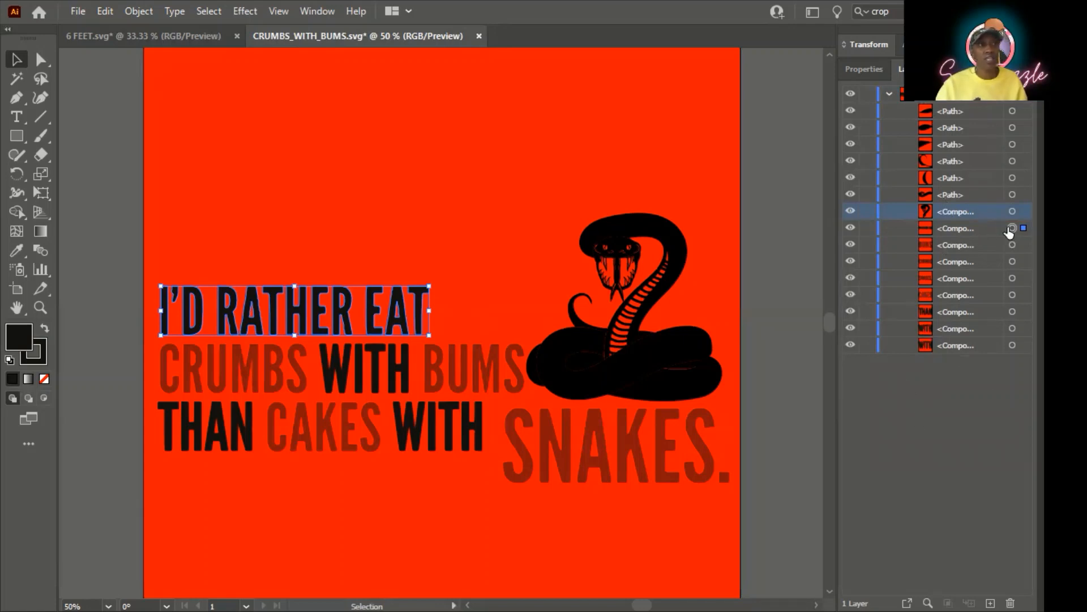
{"action": "mouse_move", "coordinate": [1011, 228]}
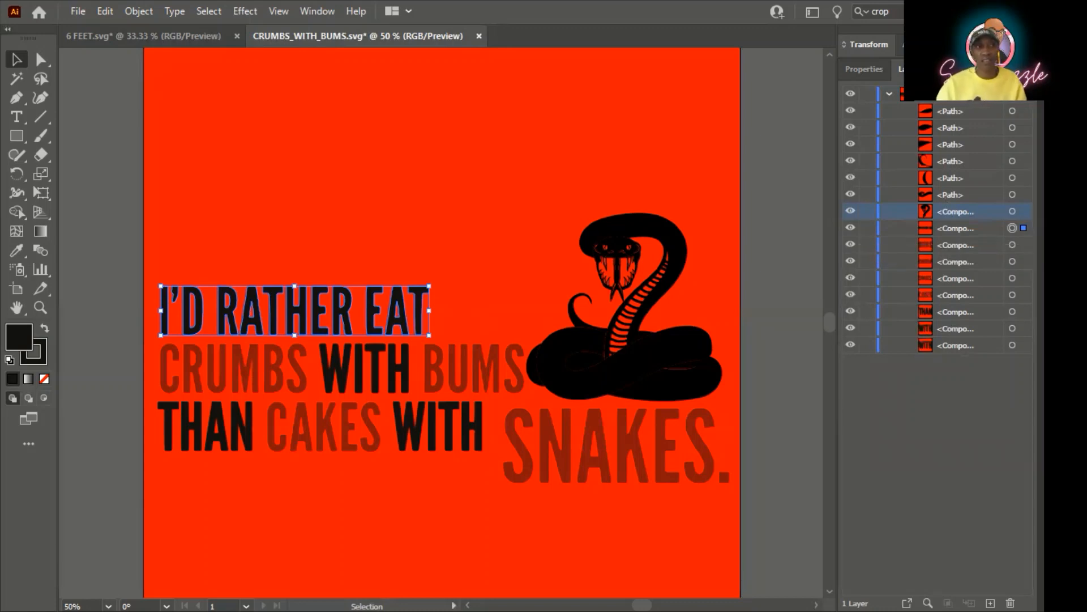
{"action": "left_click", "coordinate": [496, 188]}
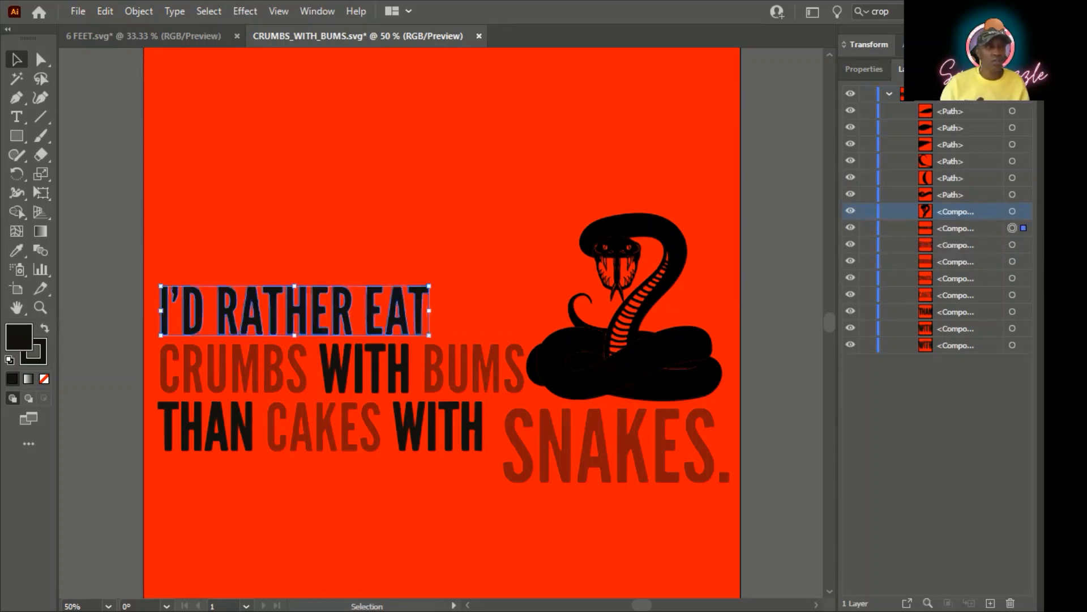
{"action": "mouse_move", "coordinate": [1011, 245]}
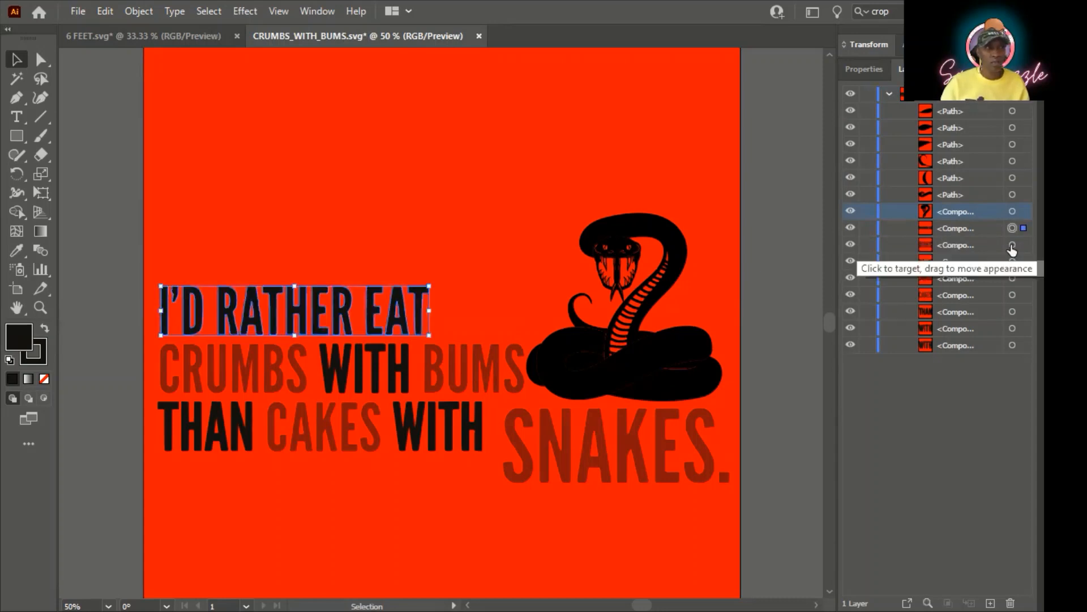
{"action": "left_click", "coordinate": [1011, 245]}
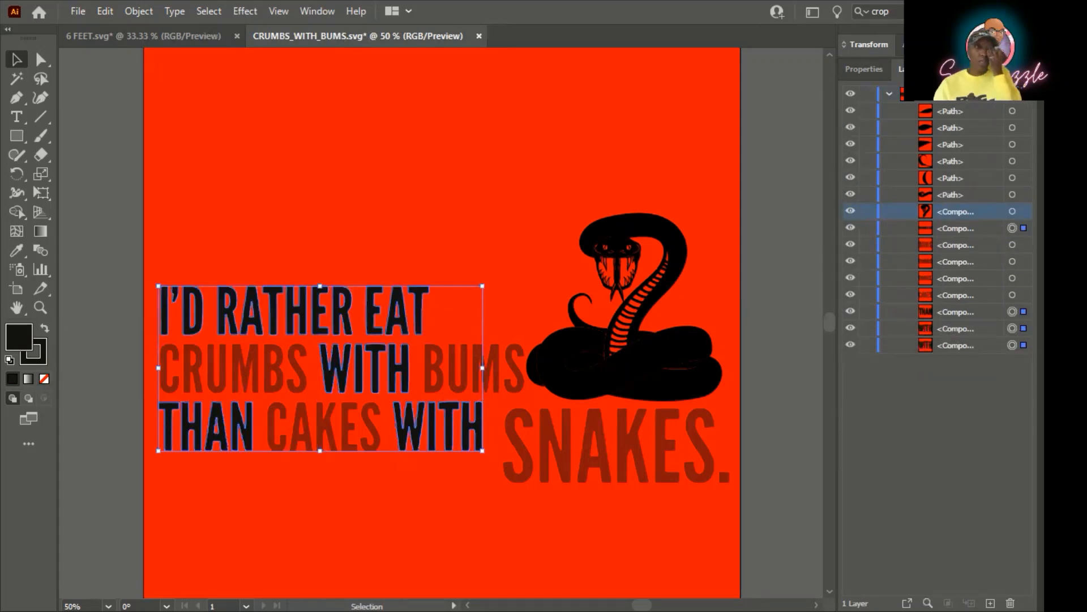
Set the selected black words' fill to white (#ffffff).
{"action": "left_click", "coordinate": [864, 70]}
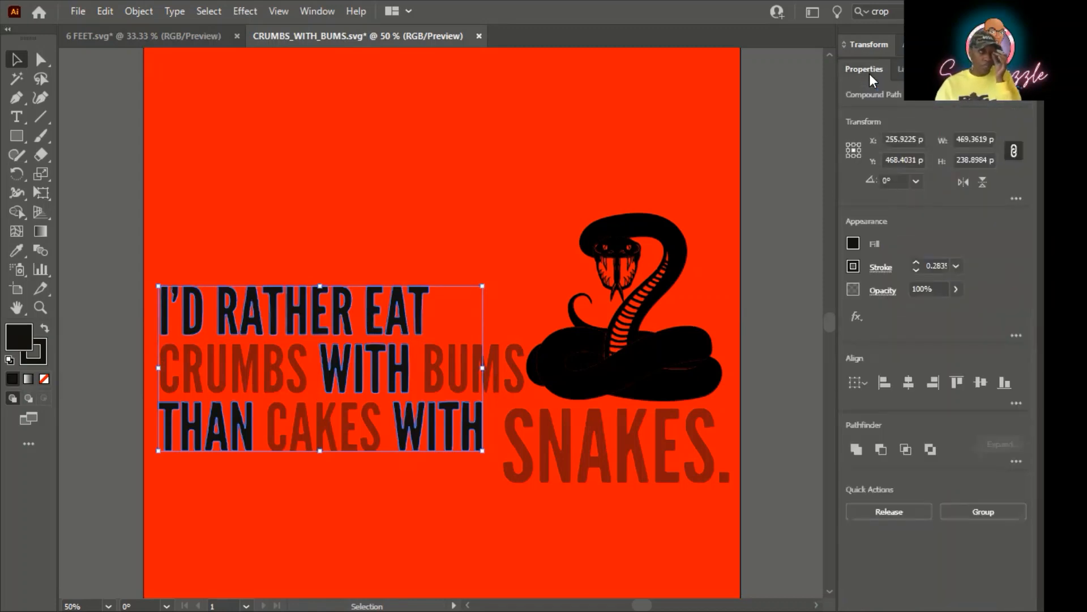
{"action": "mouse_move", "coordinate": [872, 260]}
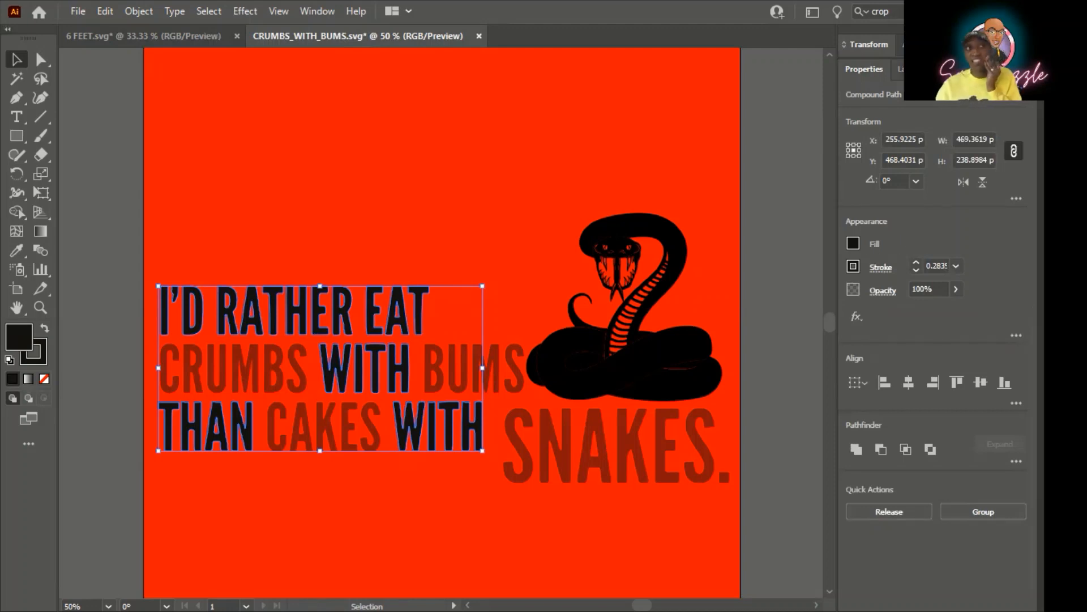
{"action": "mouse_move", "coordinate": [881, 261]}
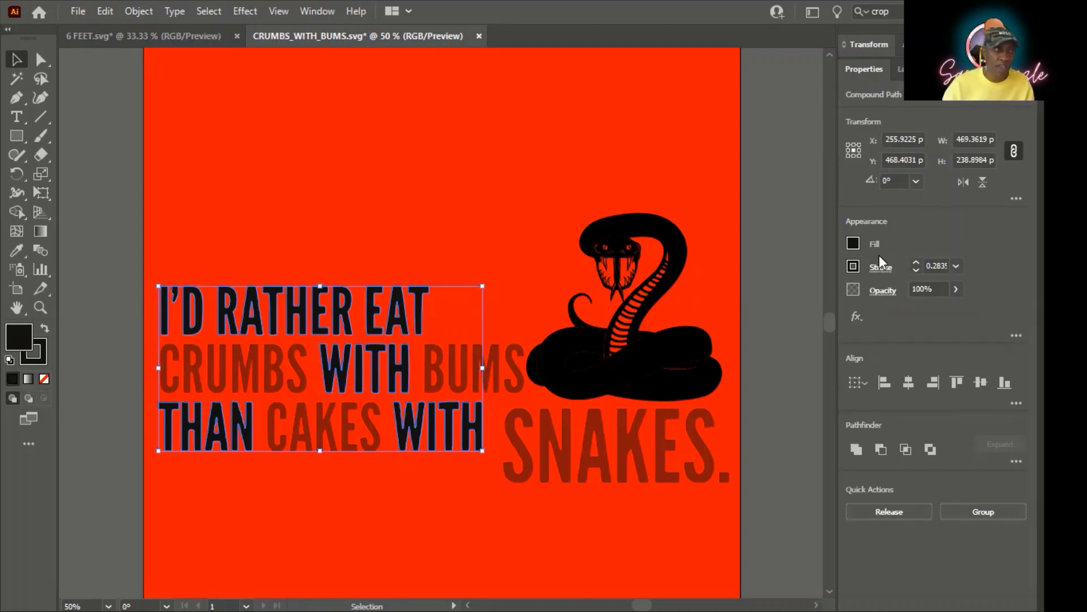
{"action": "left_click", "coordinate": [854, 243]}
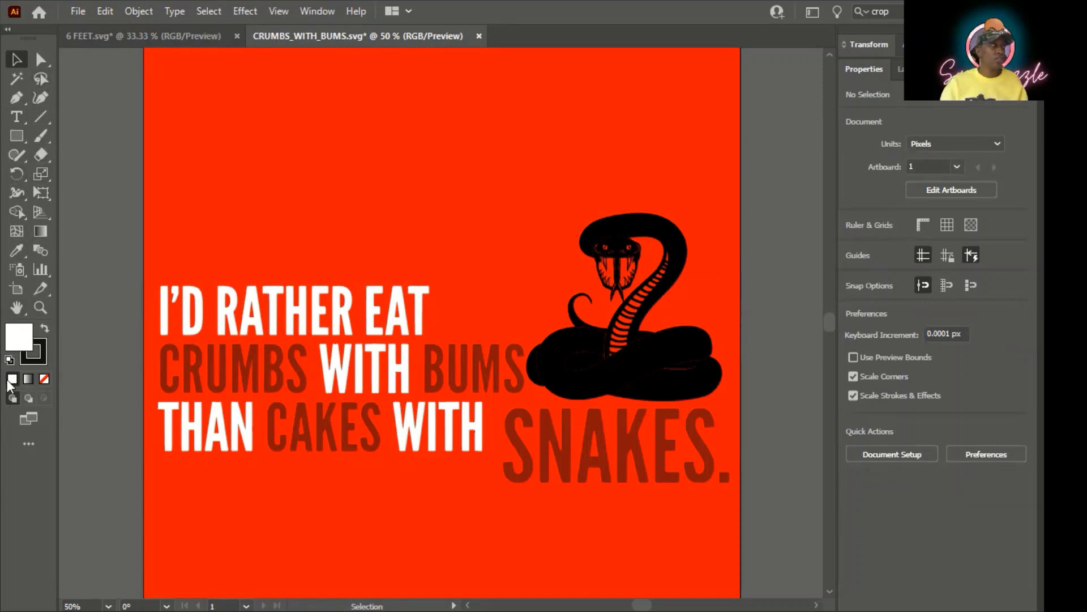
{"action": "mouse_move", "coordinate": [20, 337]}
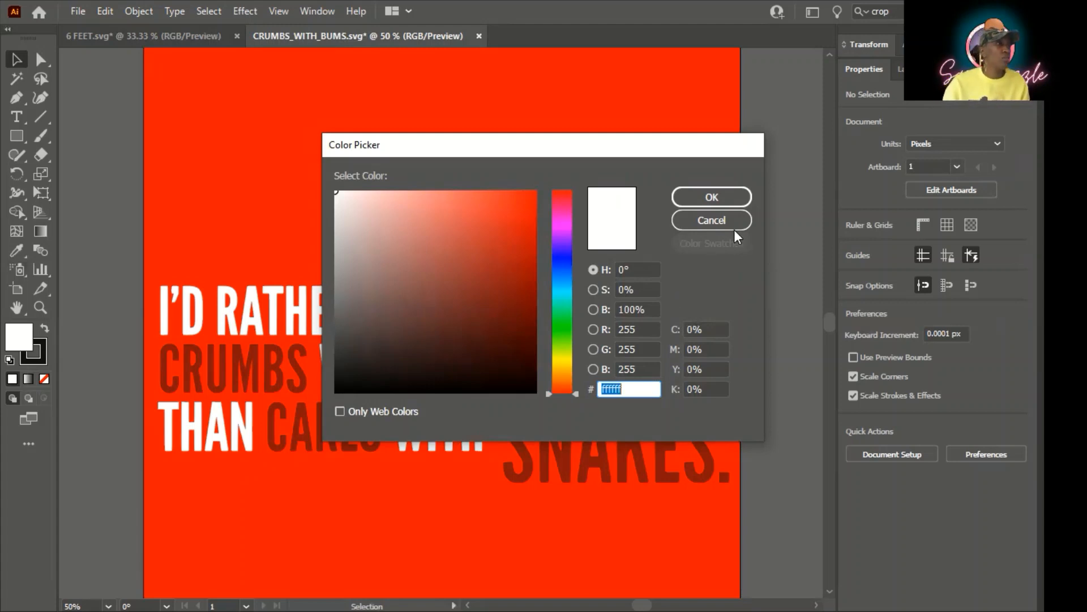
{"action": "left_click", "coordinate": [710, 219]}
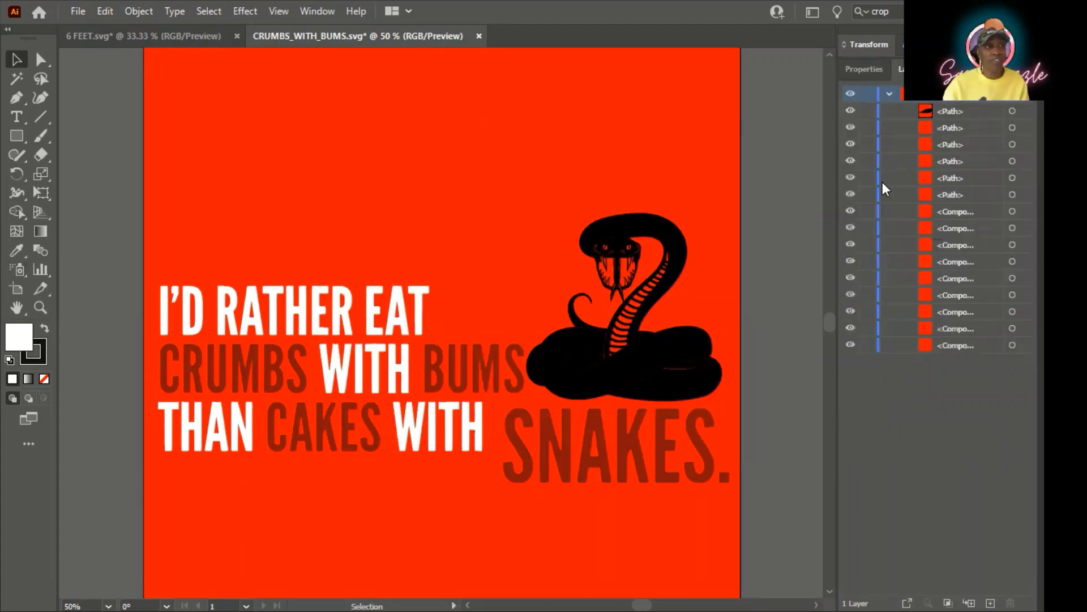
{"action": "left_click", "coordinate": [863, 69]}
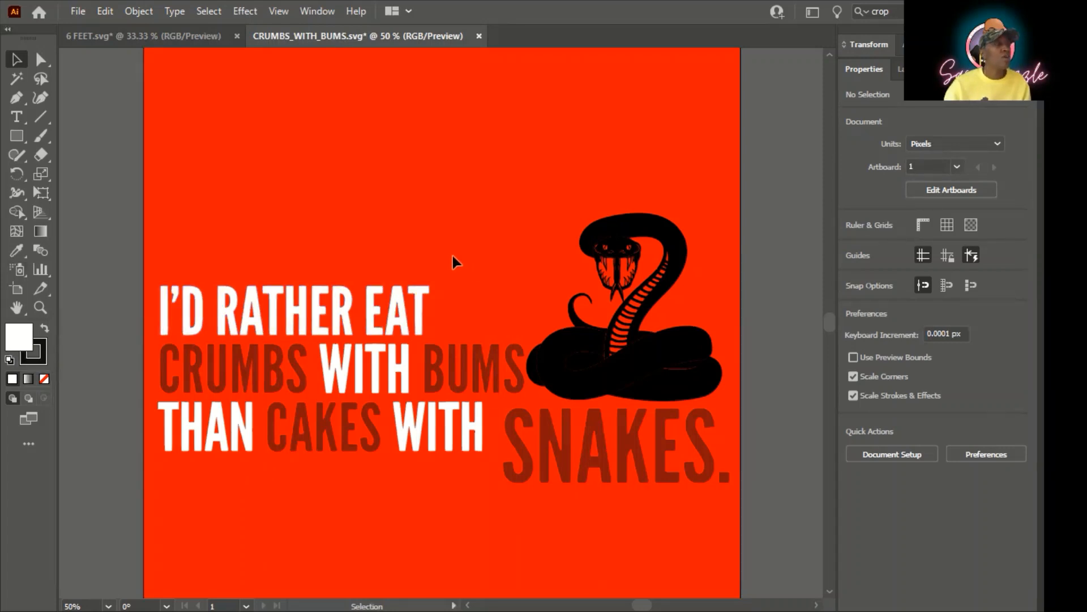
Select the dark-red words CRUMBS, BUMS, CAKES and SNAKES together.
{"action": "left_click", "coordinate": [257, 383]}
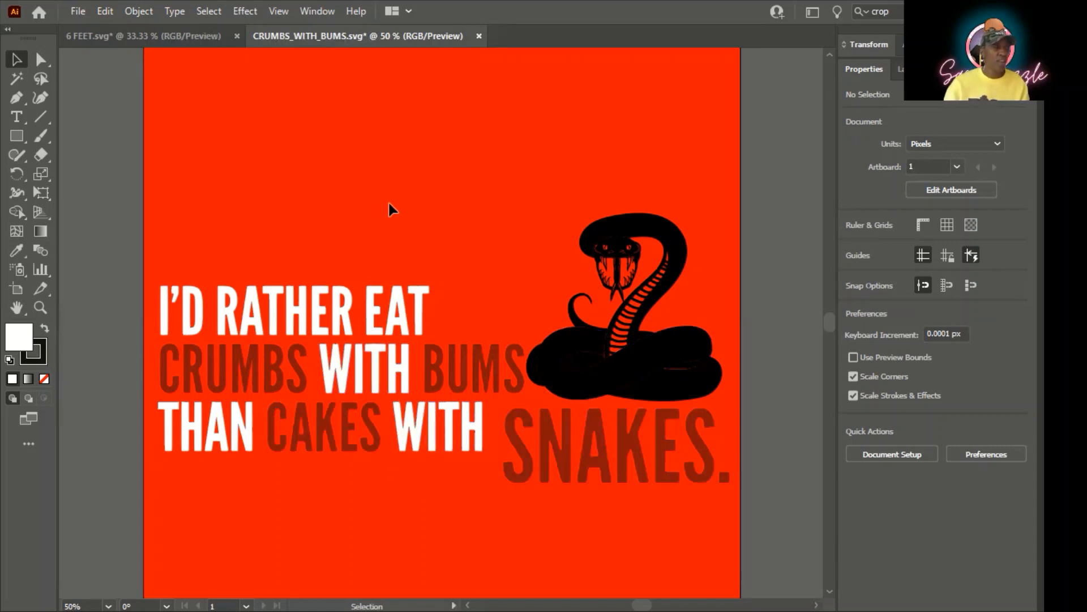
{"action": "left_click", "coordinate": [232, 369]}
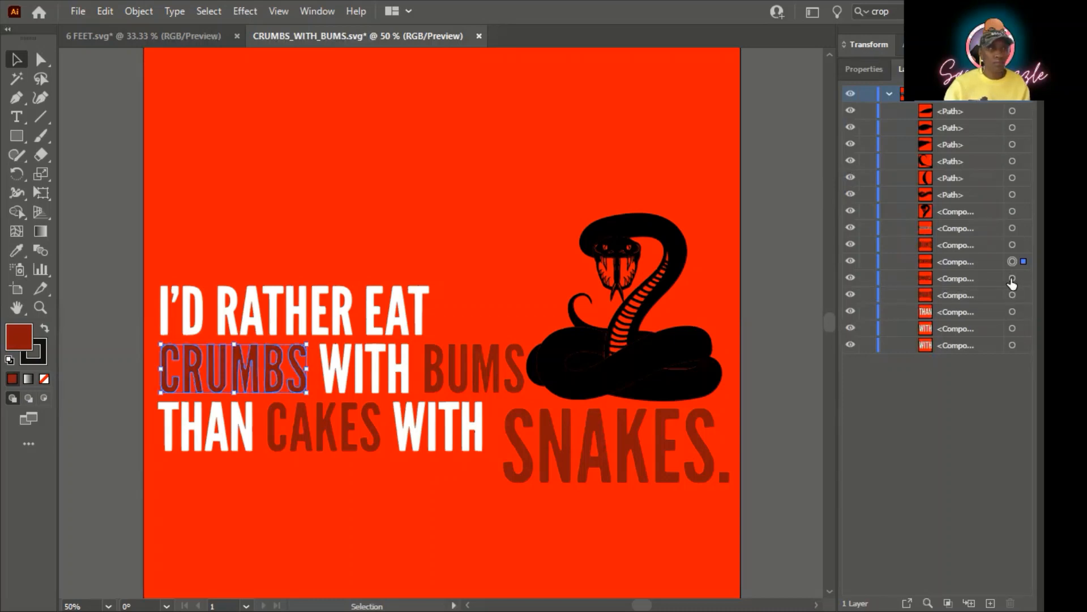
{"action": "left_click", "coordinate": [1011, 279]}
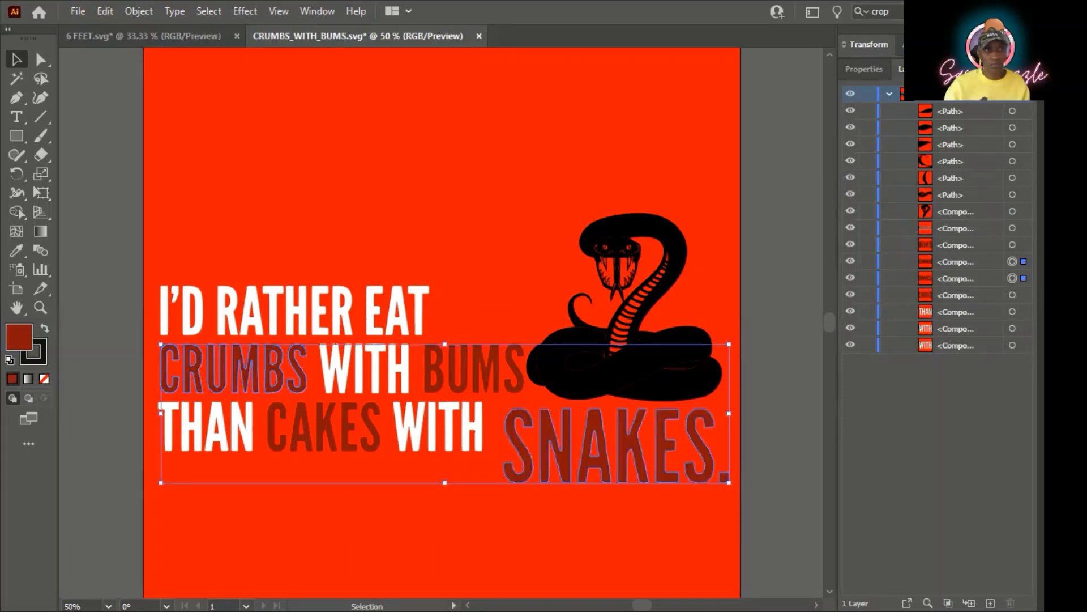
{"action": "left_click", "coordinate": [1012, 261]}
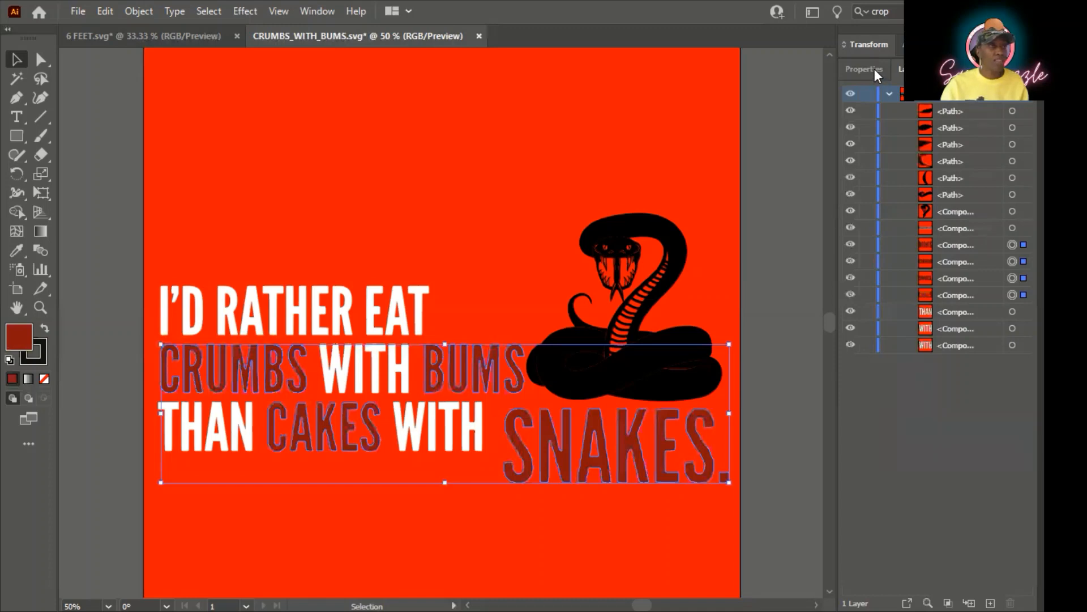
Set their fill to solid black with K at 100.
{"action": "left_click", "coordinate": [863, 69]}
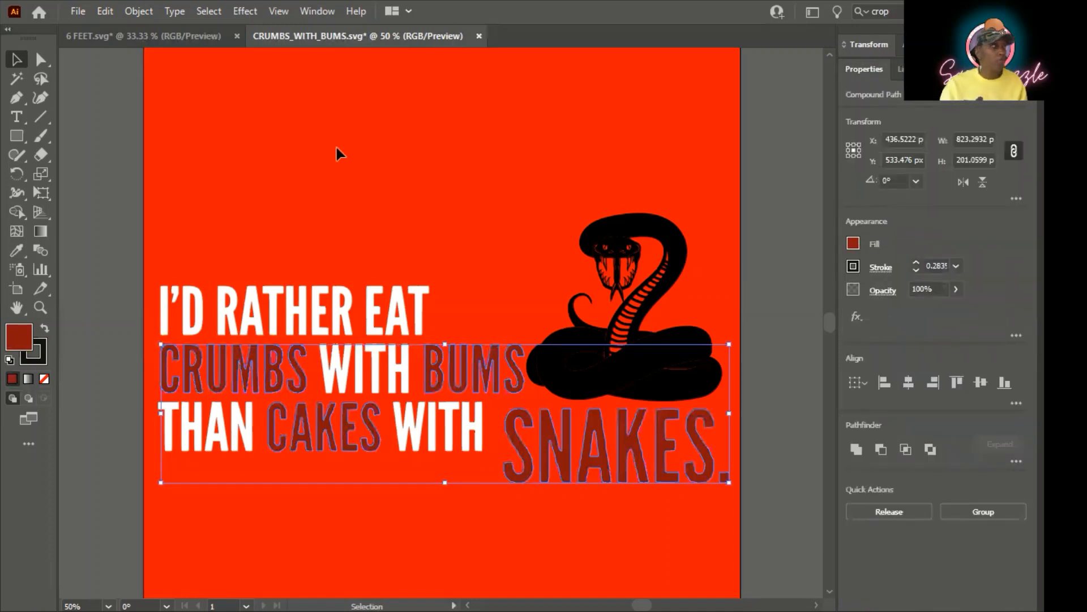
{"action": "mouse_move", "coordinate": [20, 336]}
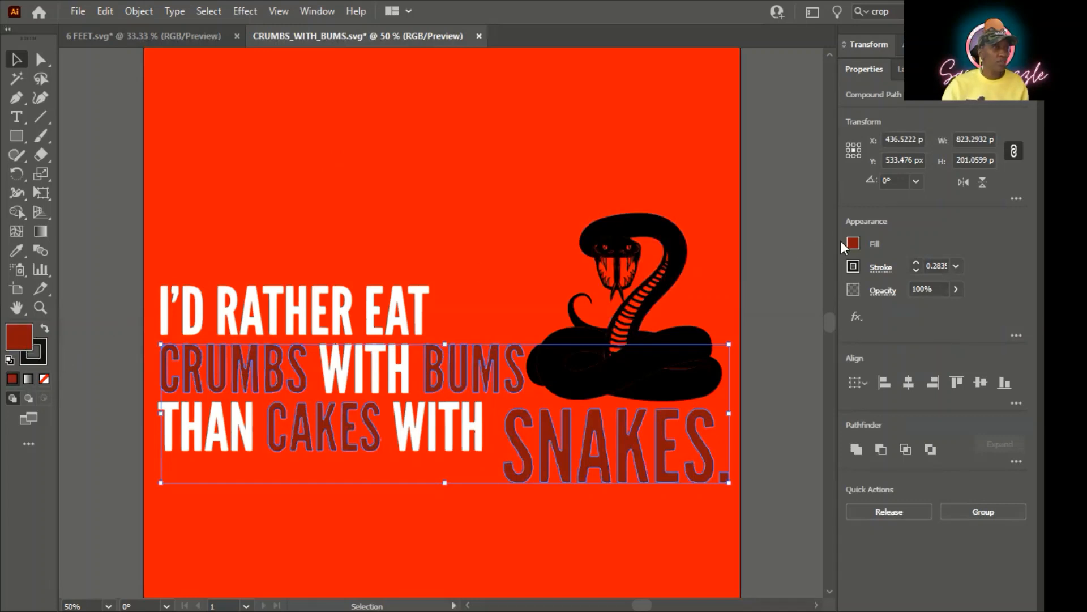
{"action": "left_click", "coordinate": [851, 243]}
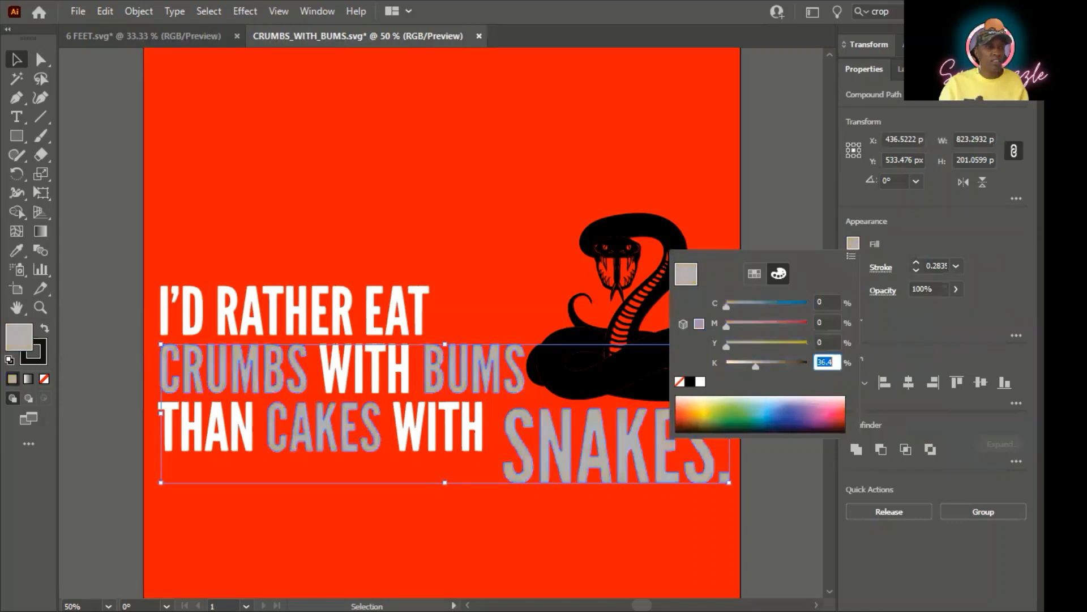
{"action": "type", "text": "100"}
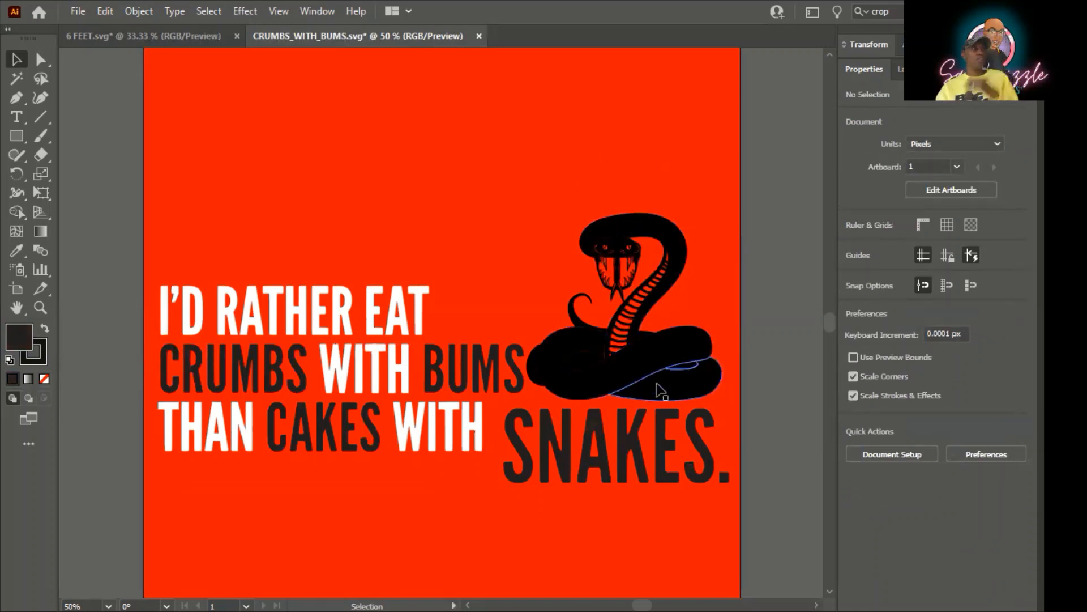
{"action": "left_click", "coordinate": [659, 380]}
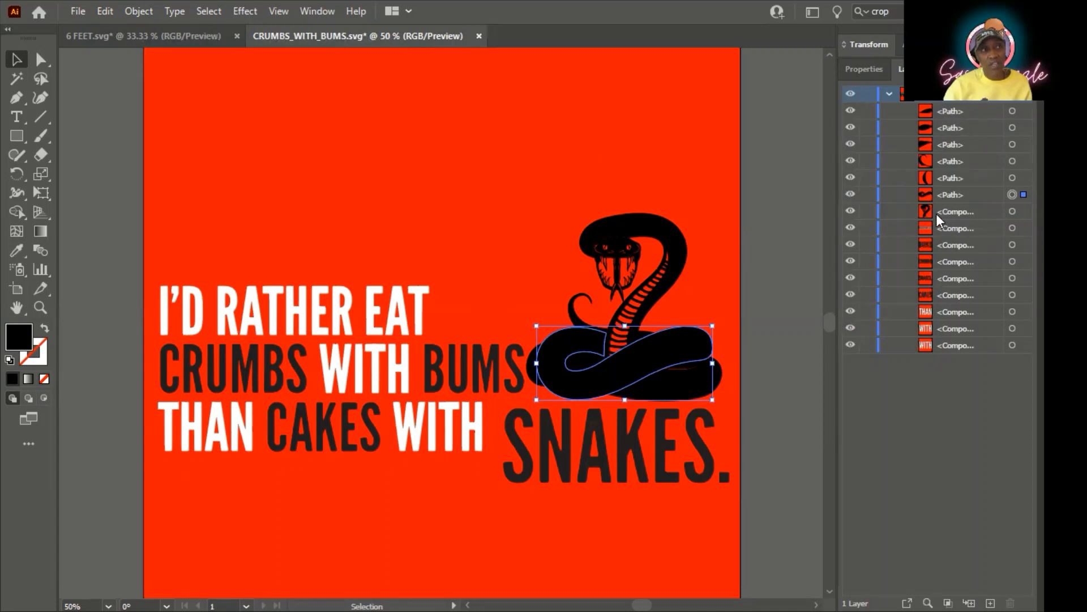
{"action": "mouse_move", "coordinate": [748, 330]}
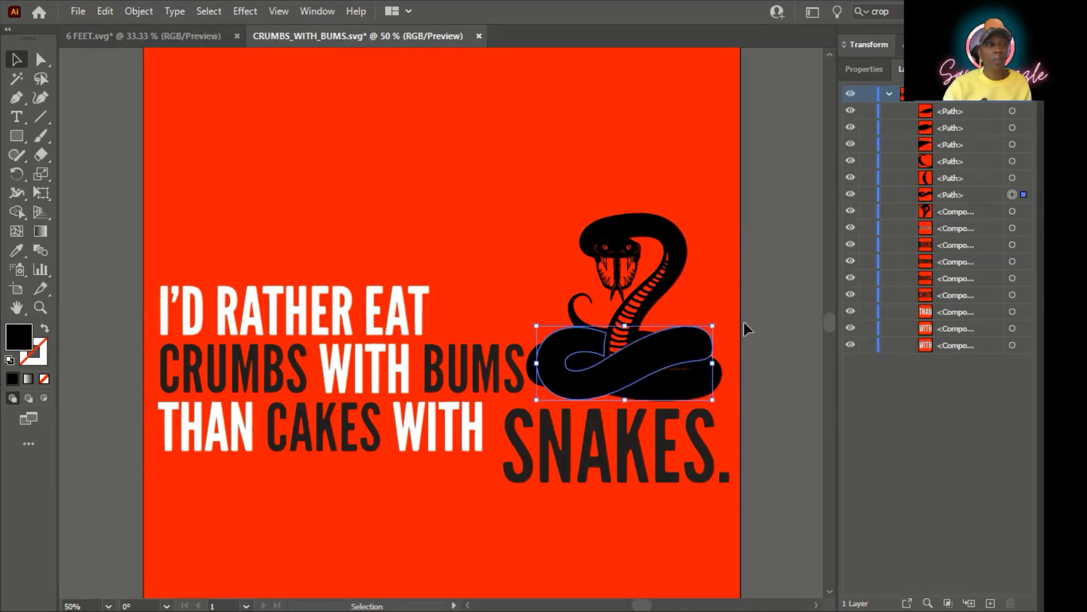
{"action": "left_click", "coordinate": [863, 70]}
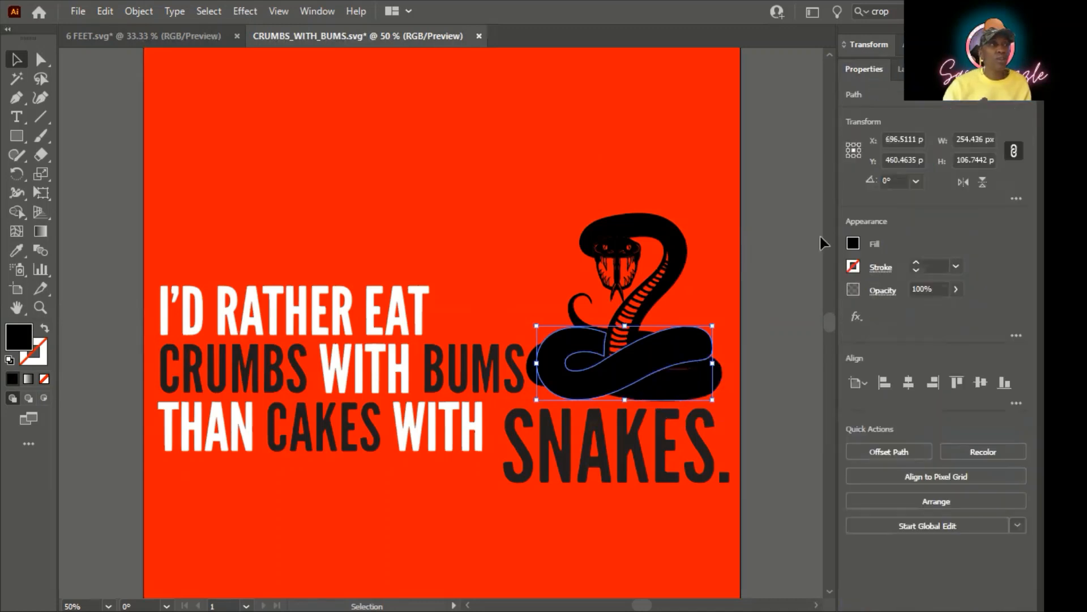
{"action": "left_click", "coordinate": [854, 243]}
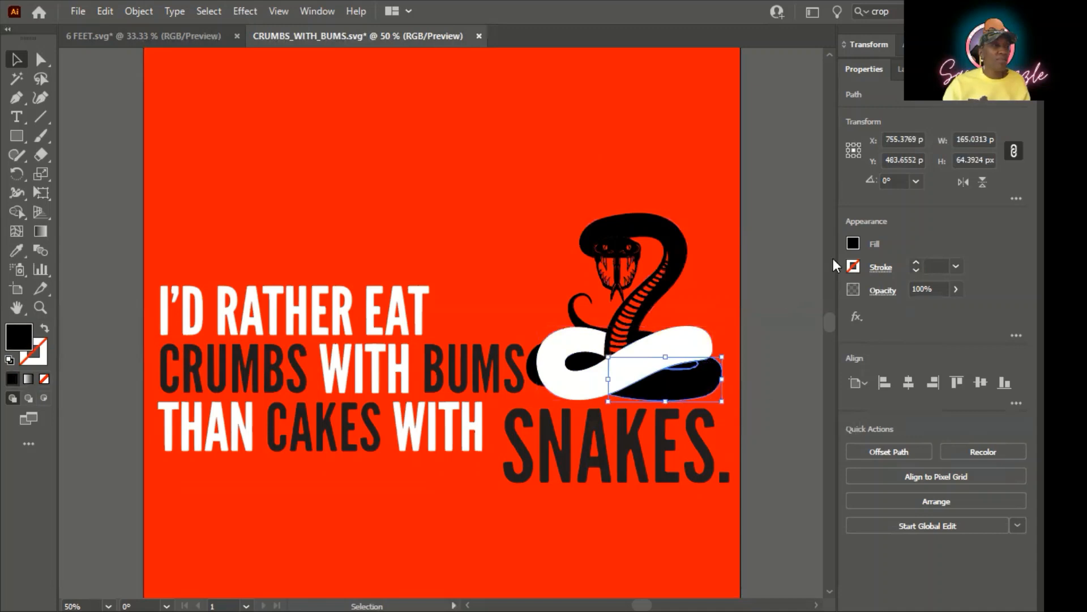
{"action": "left_click", "coordinate": [854, 243]}
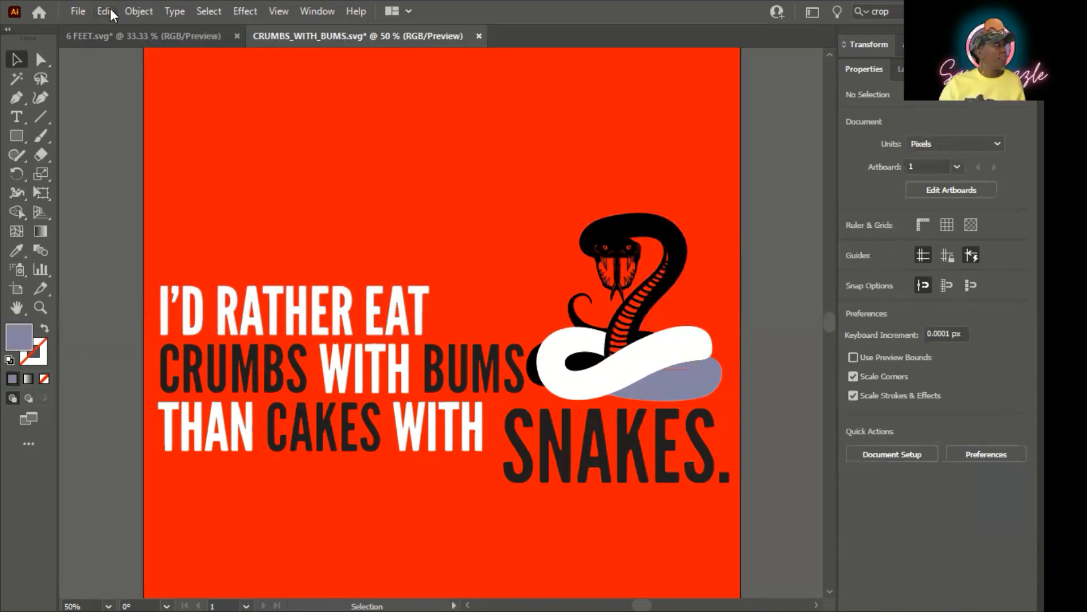
{"action": "mouse_move", "coordinate": [119, 32]}
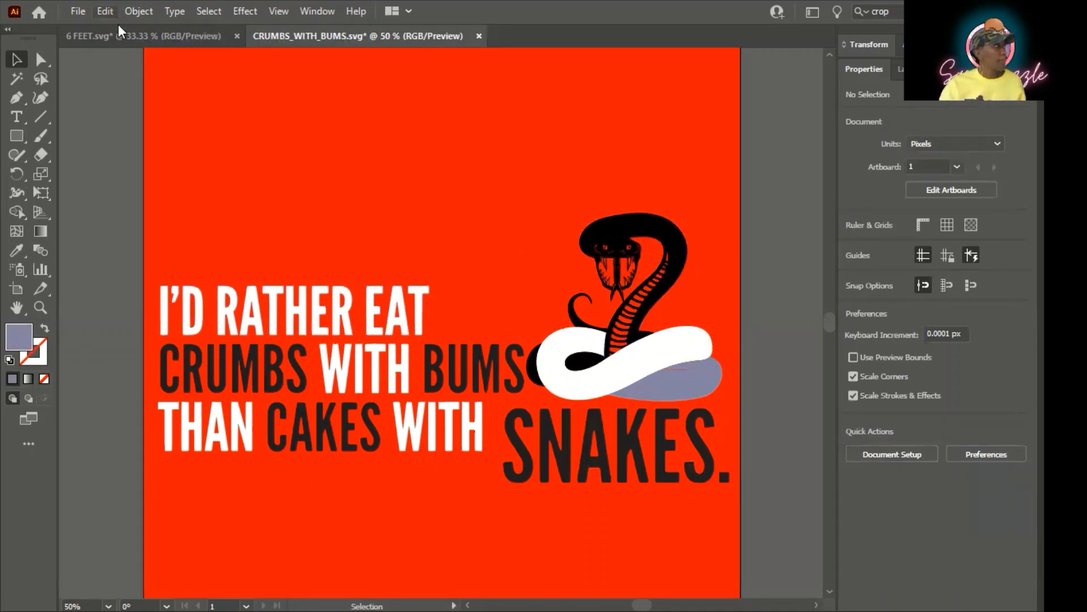
{"action": "left_click", "coordinate": [659, 381]}
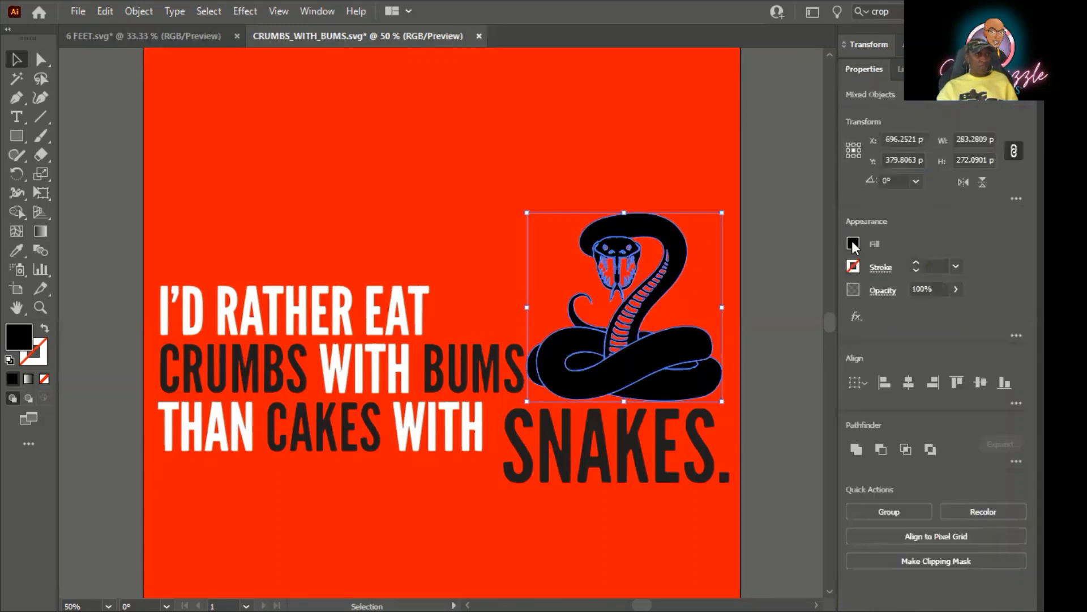
Set the fill of all the snake paths to white.
{"action": "left_click", "coordinate": [854, 244]}
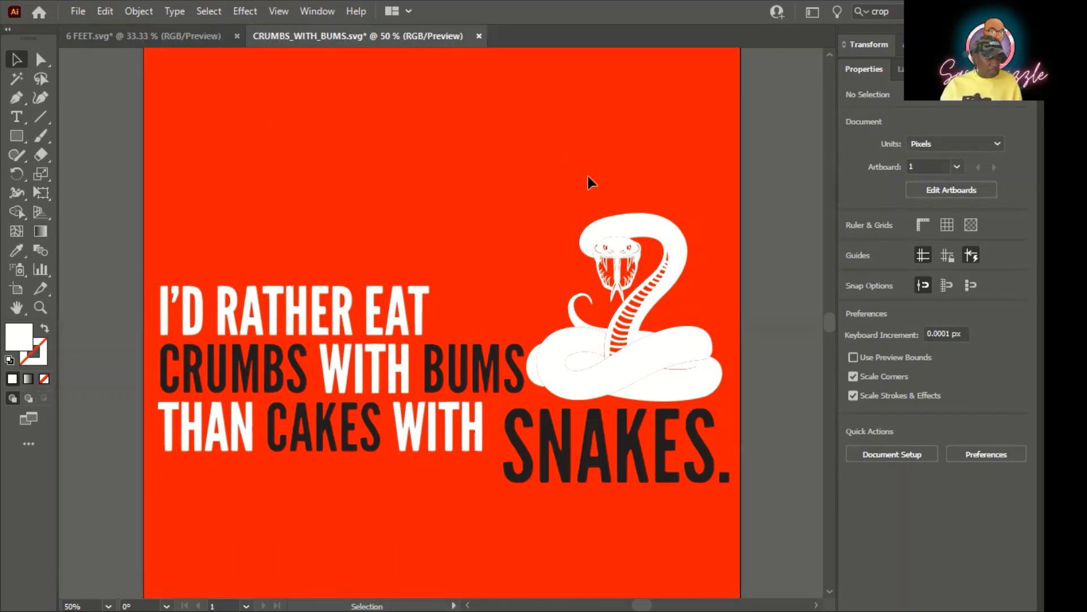
{"action": "left_click", "coordinate": [637, 277]}
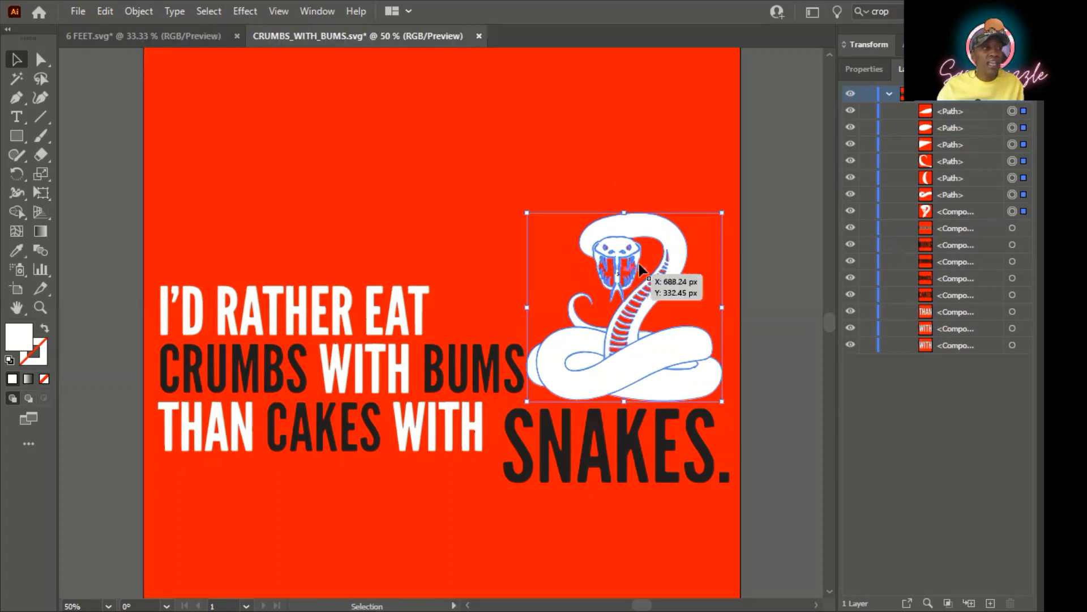
Give the white snake a 5 pt black stroke and deselect to preview the outline.
{"action": "left_click", "coordinate": [863, 69]}
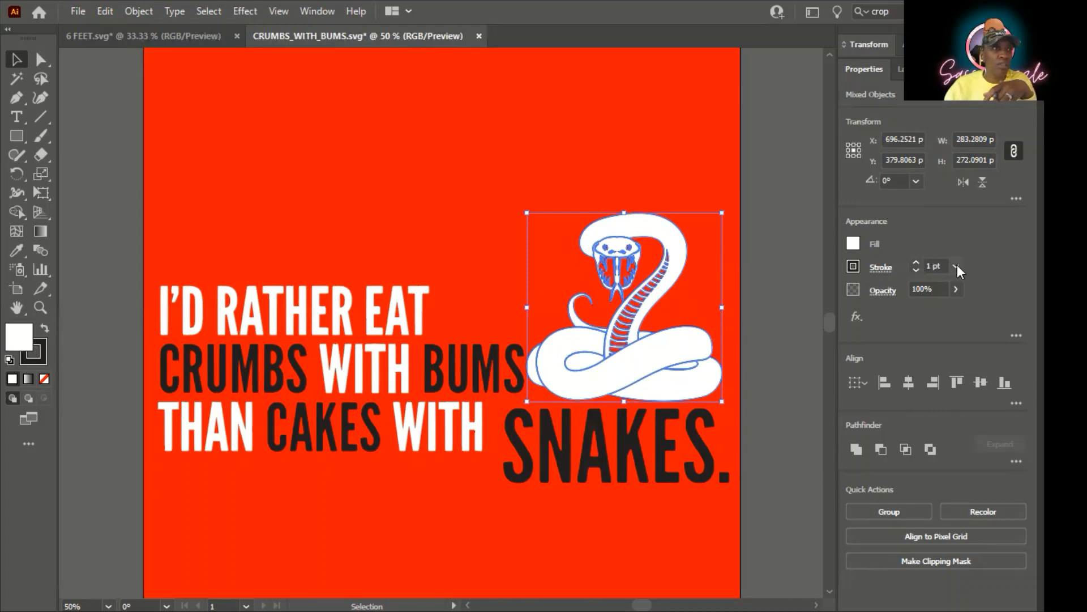
{"action": "left_click", "coordinate": [916, 263]}
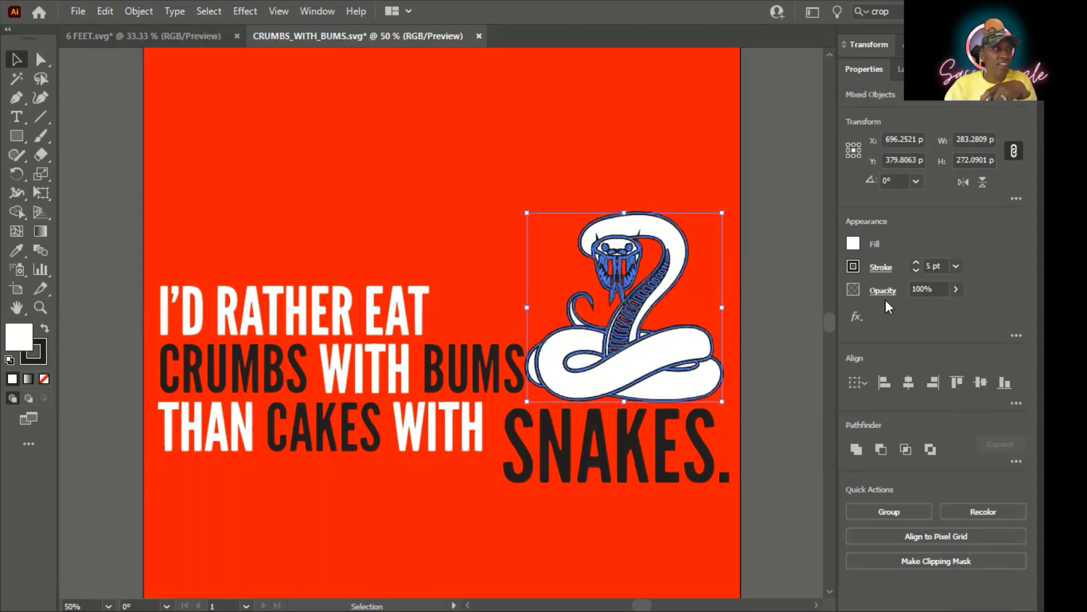
{"action": "left_click", "coordinate": [499, 330]}
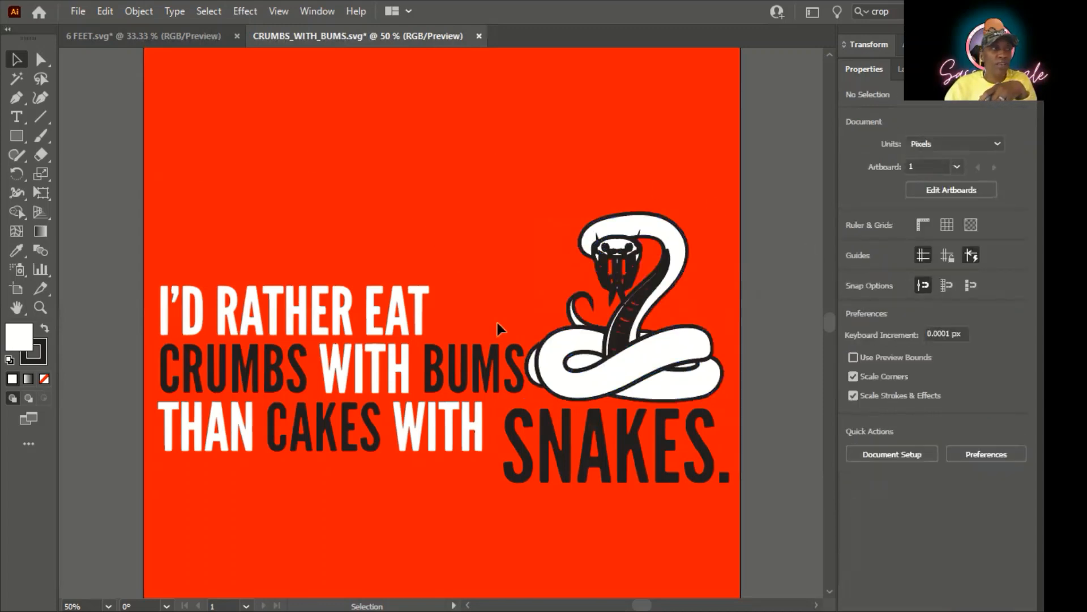
{"action": "mouse_move", "coordinate": [600, 176]}
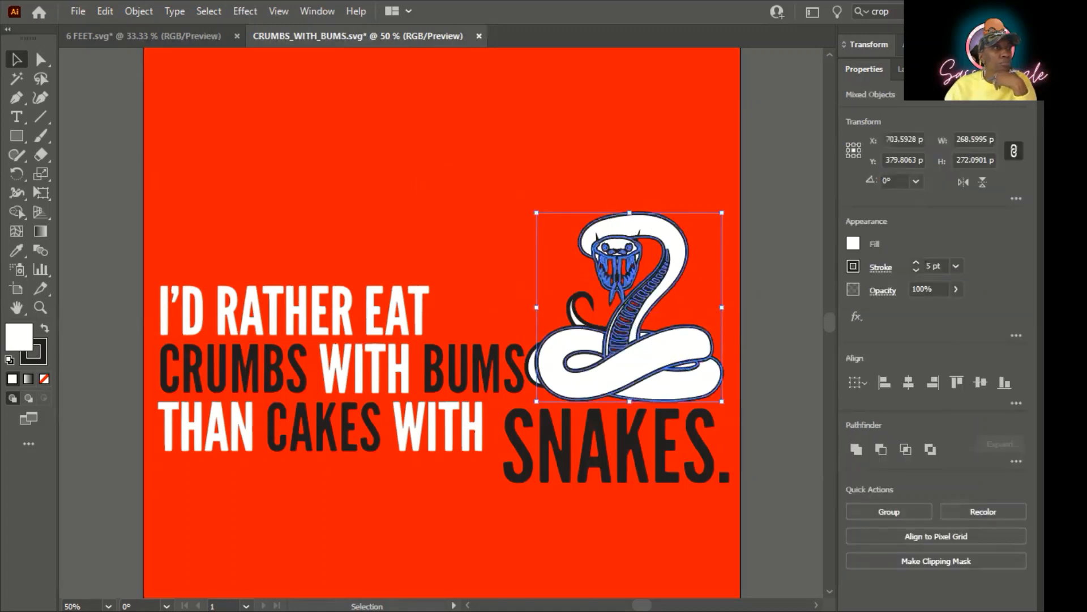
{"action": "left_click", "coordinate": [901, 69]}
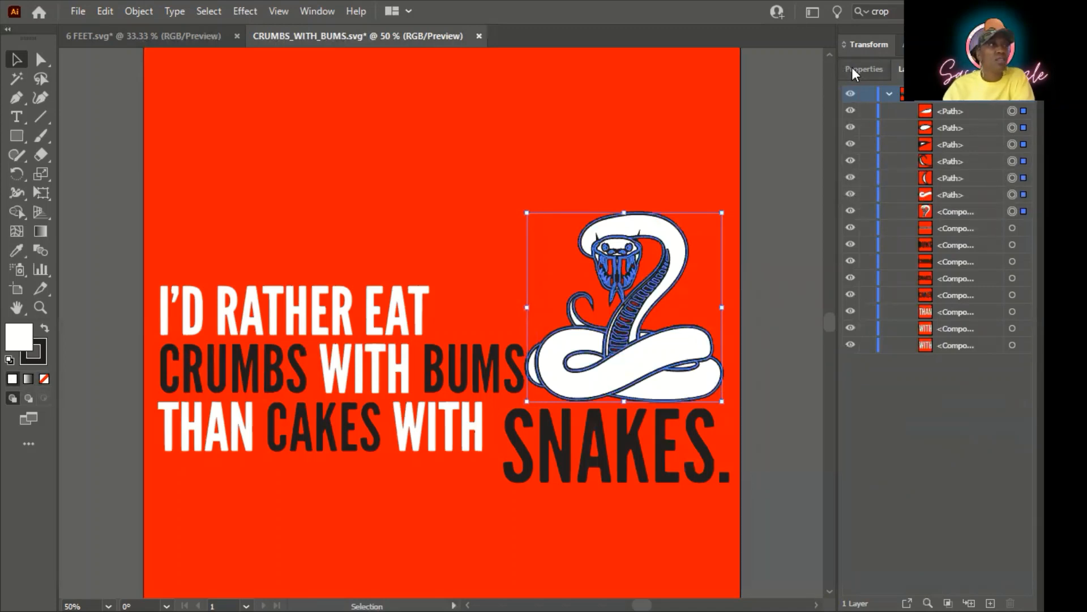
Reduce the snake's black outline stroke weight step by step down to 0.75 pt.
{"action": "left_click", "coordinate": [863, 69]}
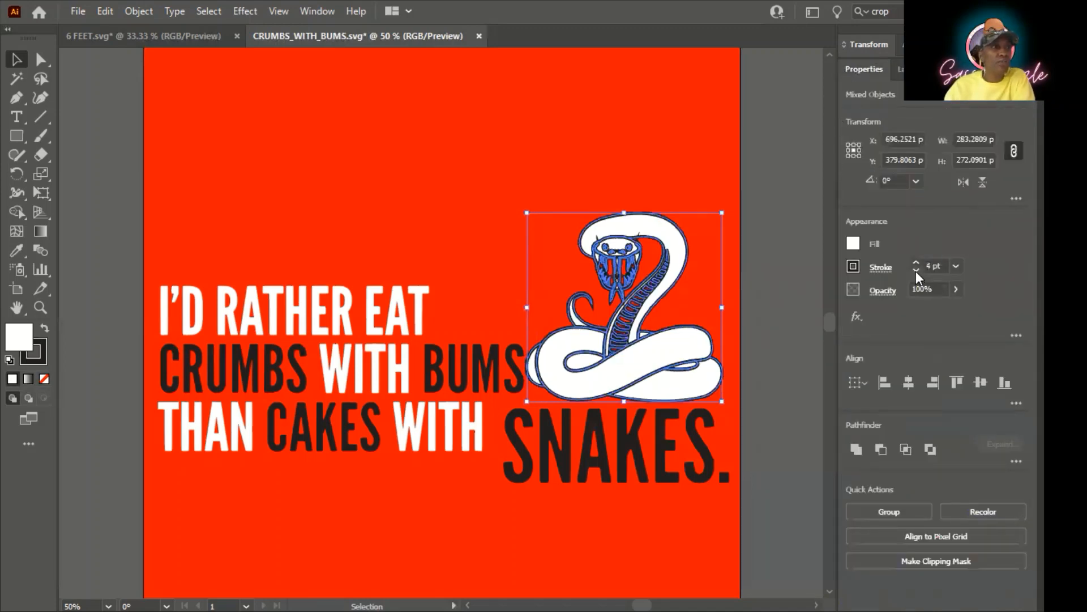
{"action": "left_click", "coordinate": [917, 270]}
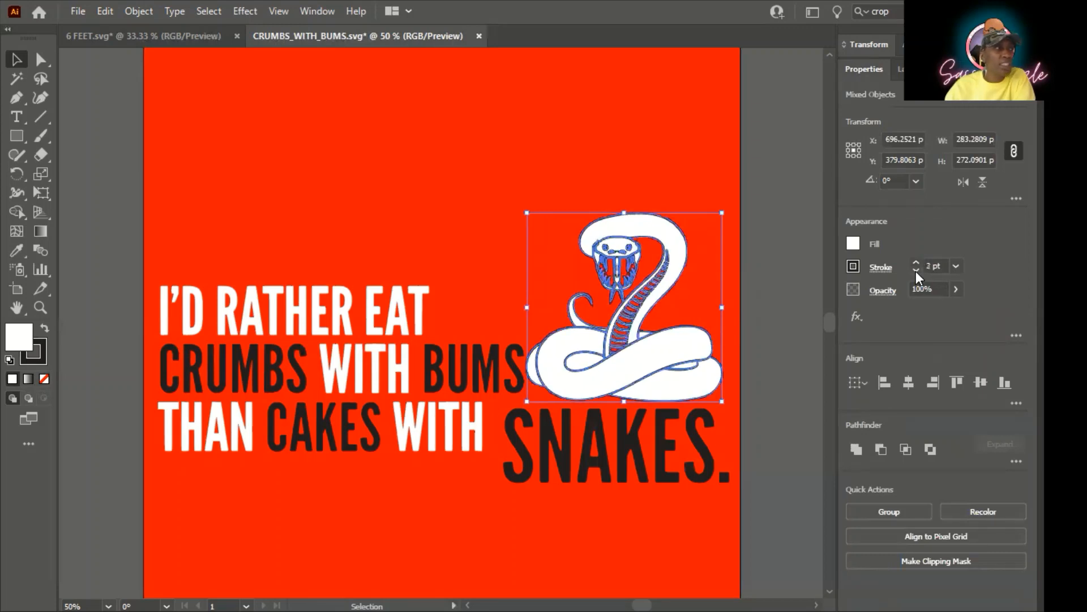
{"action": "left_click", "coordinate": [916, 270]}
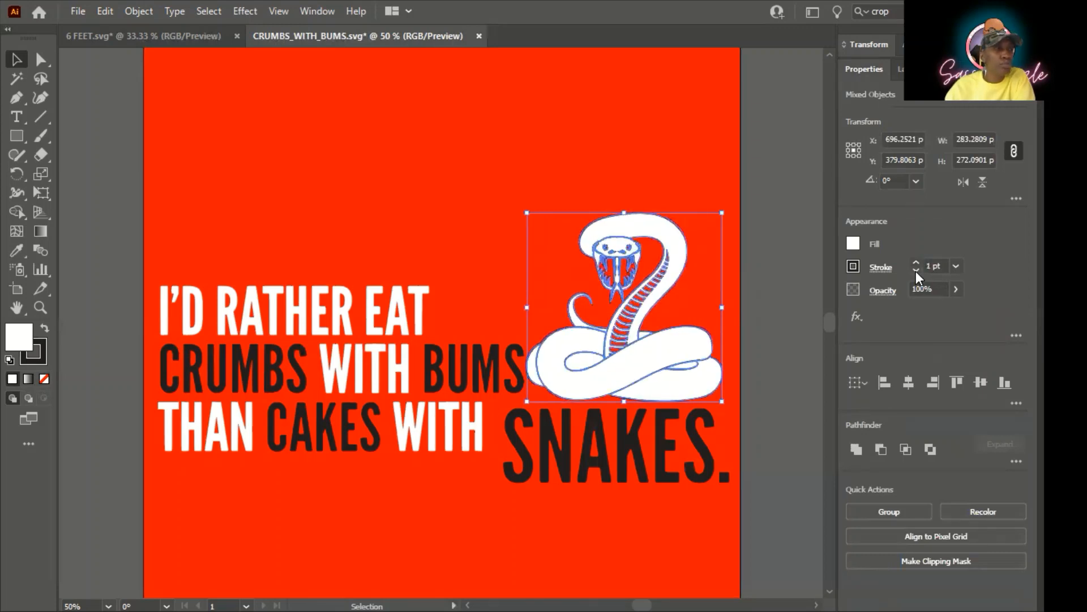
{"action": "left_click", "coordinate": [916, 270]}
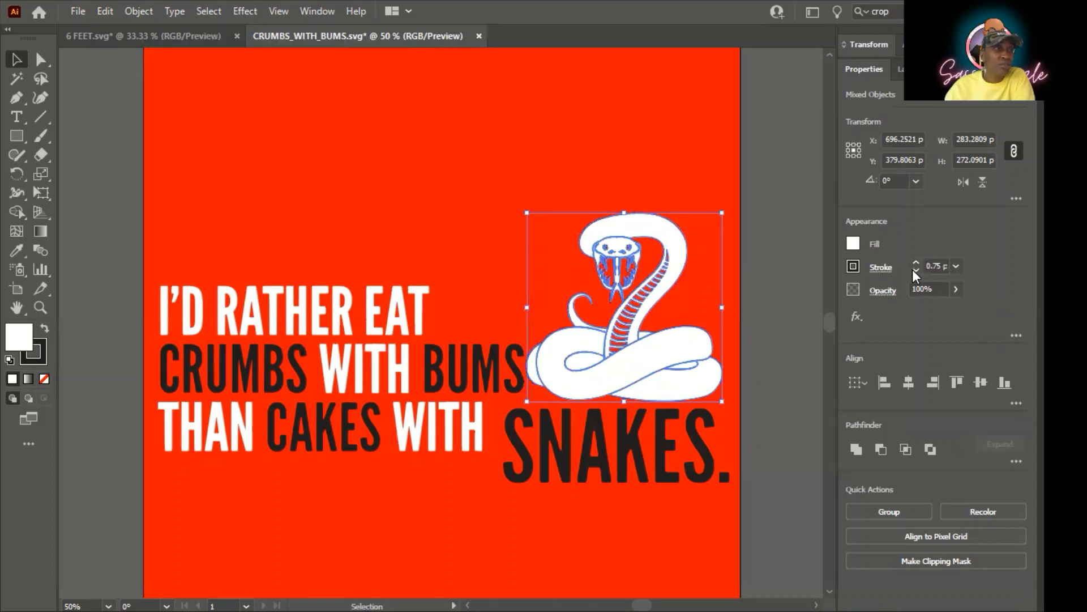
{"action": "left_click", "coordinate": [448, 137]}
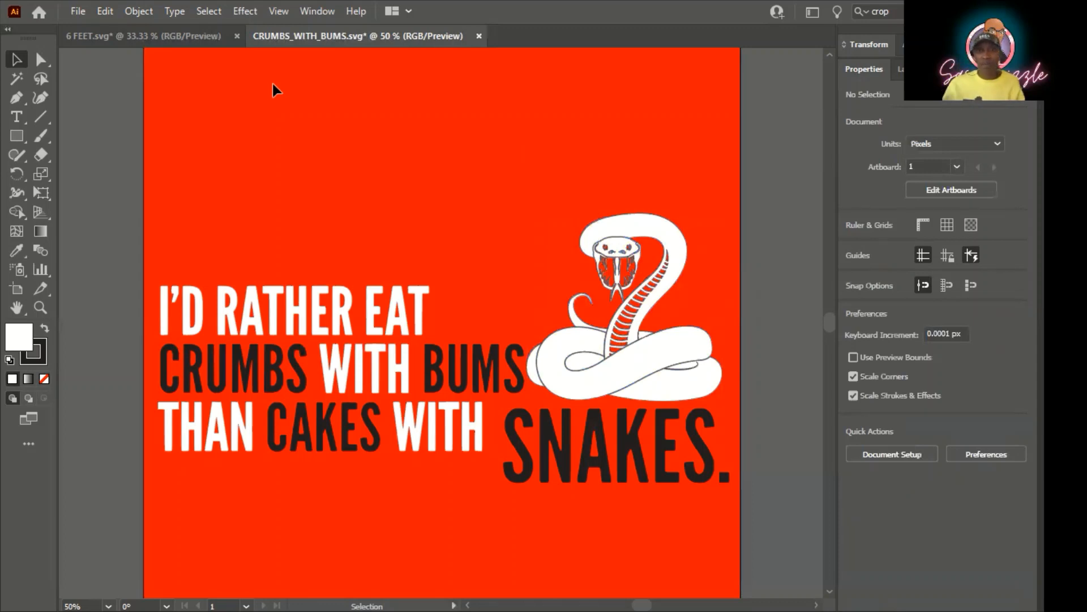
{"action": "mouse_move", "coordinate": [301, 151]}
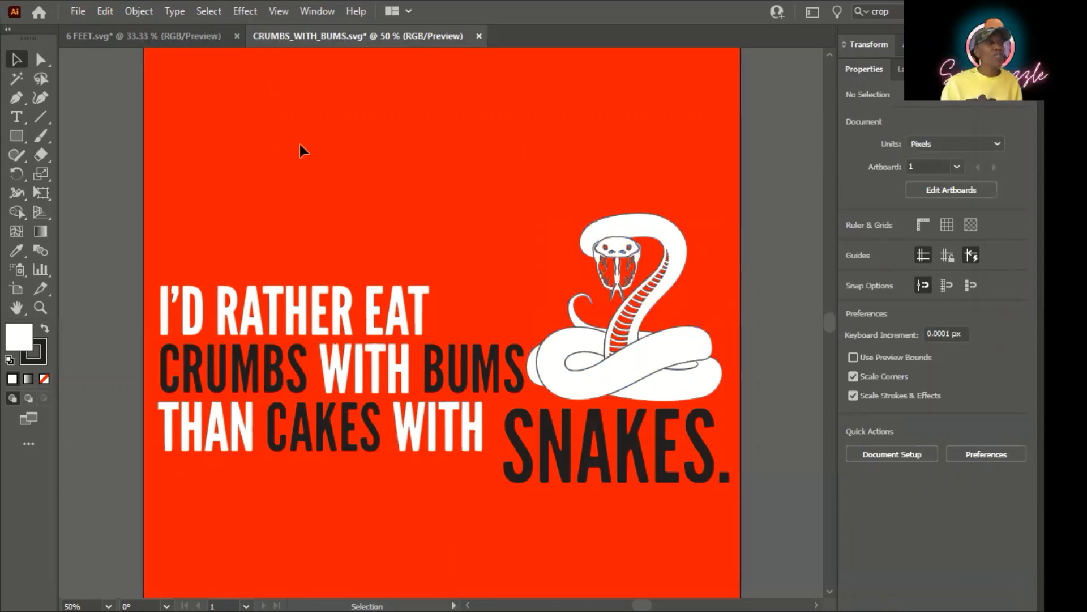
{"action": "mouse_move", "coordinate": [566, 294]}
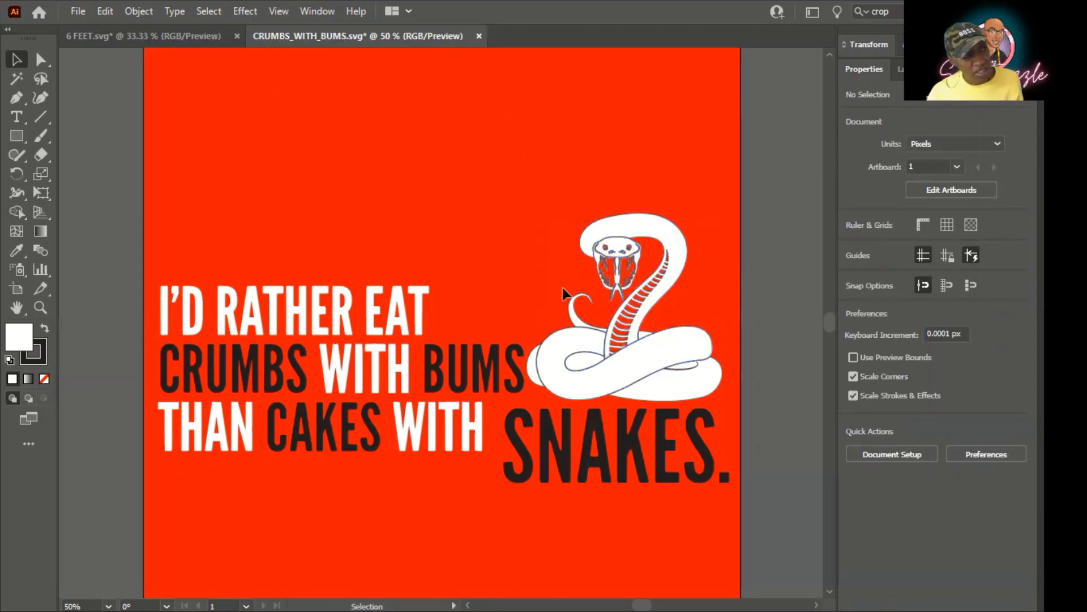
Reselect the snake and settle its outline stroke weight at 1 pt.
{"action": "left_click_drag", "start_coordinate": [562, 294], "coordinate": [678, 401]}
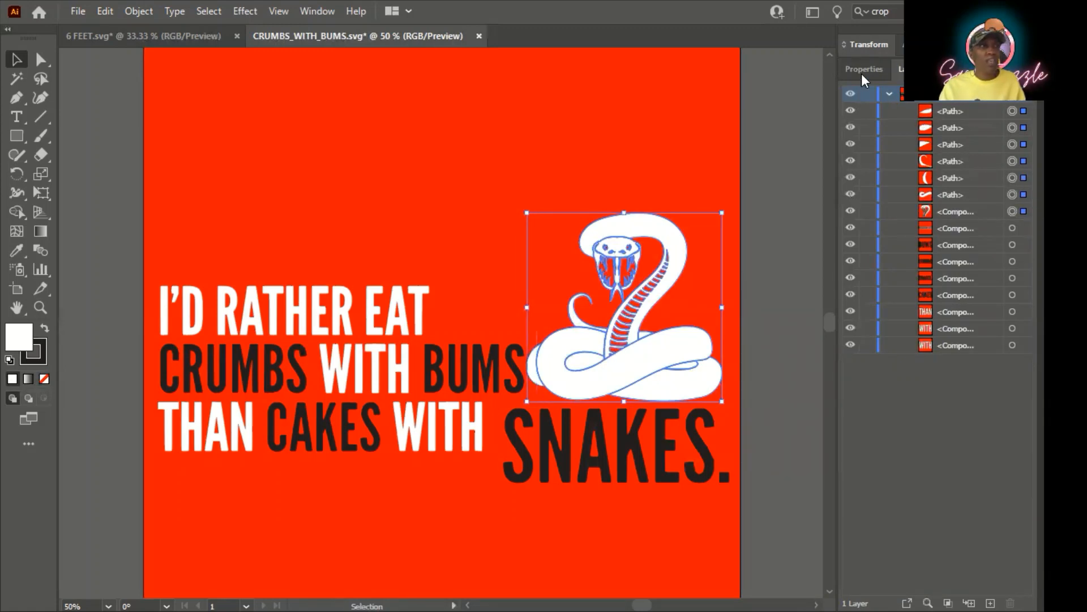
{"action": "left_click", "coordinate": [864, 69]}
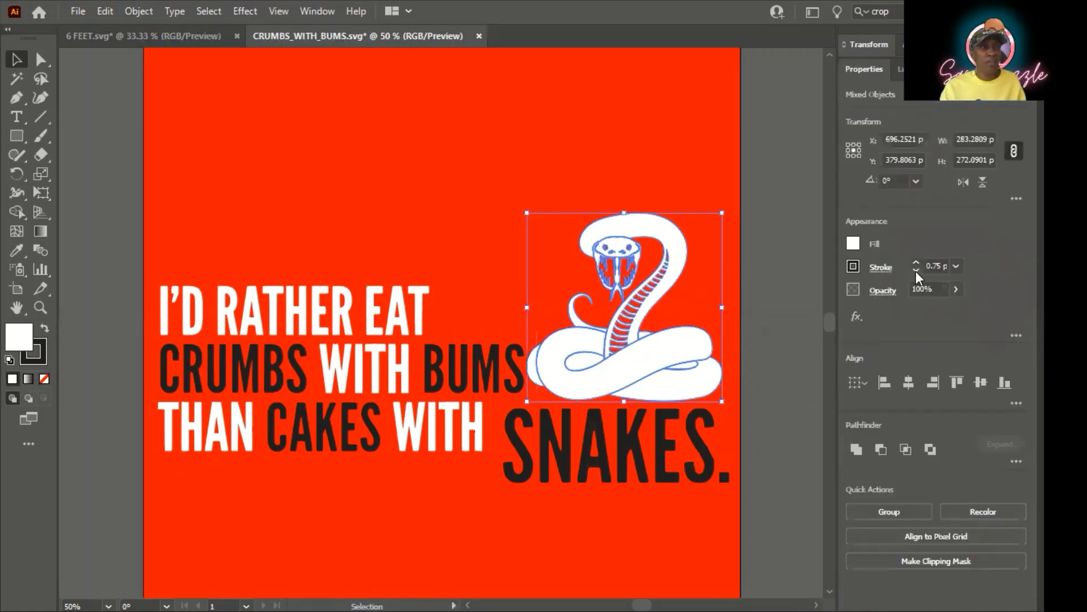
{"action": "left_click", "coordinate": [916, 261]}
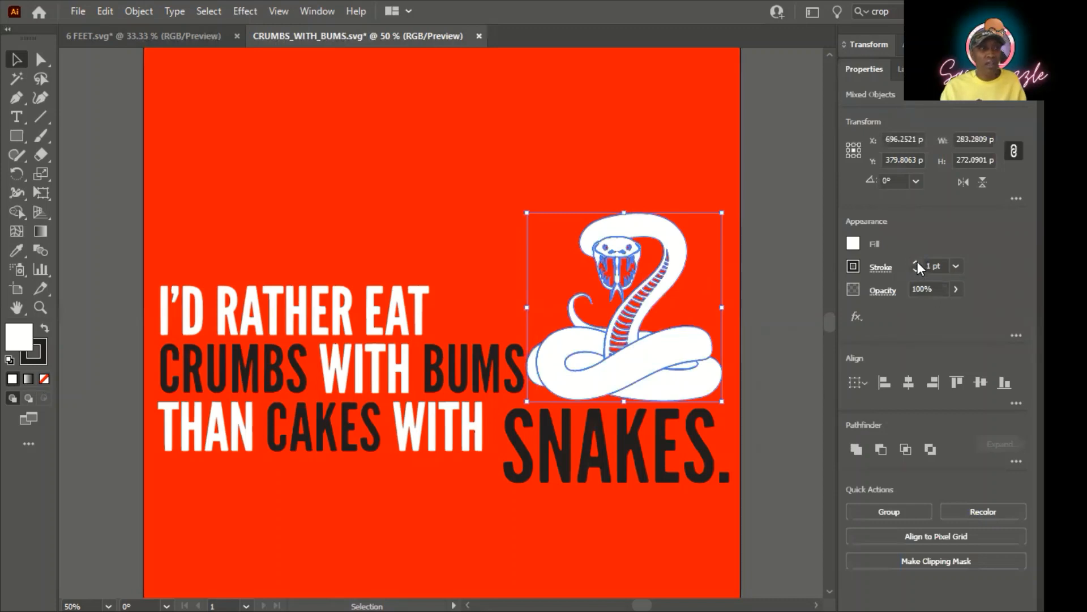
{"action": "left_click", "coordinate": [597, 111]}
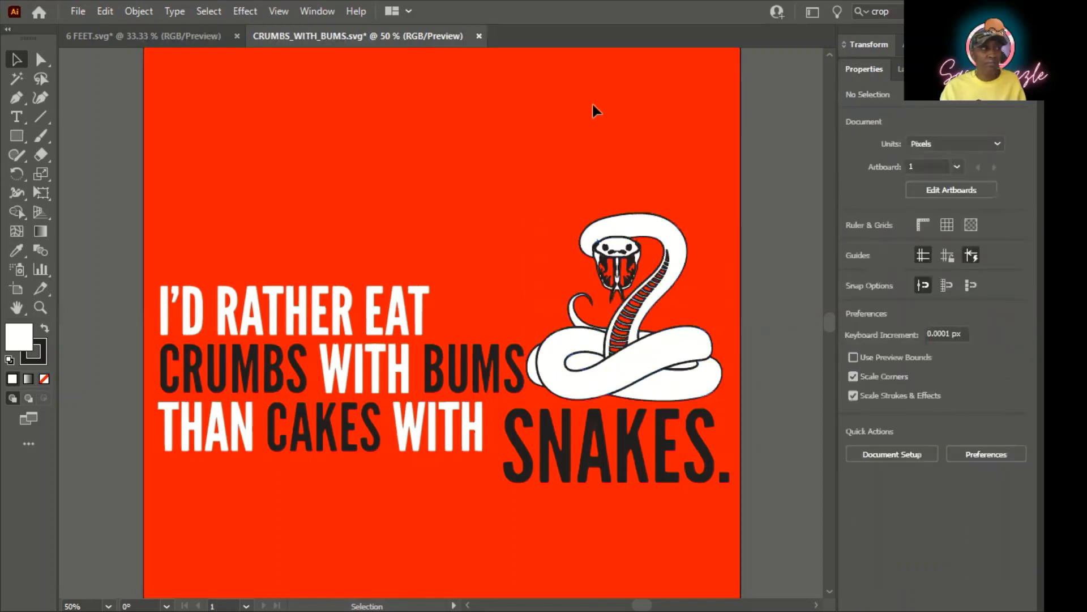
{"action": "mouse_move", "coordinate": [408, 103]}
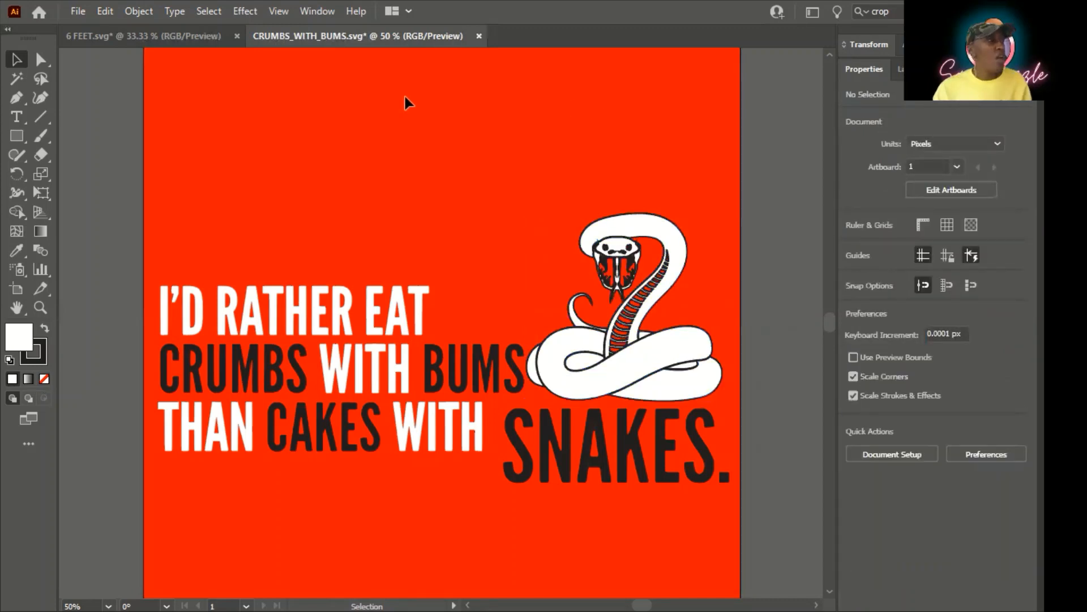